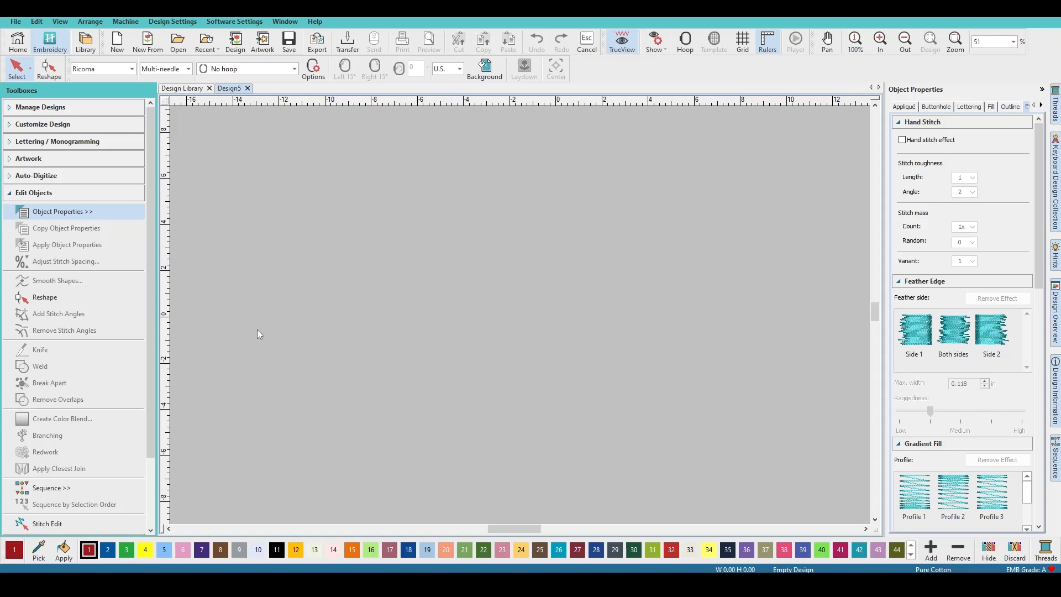
mouse_move(271, 329)
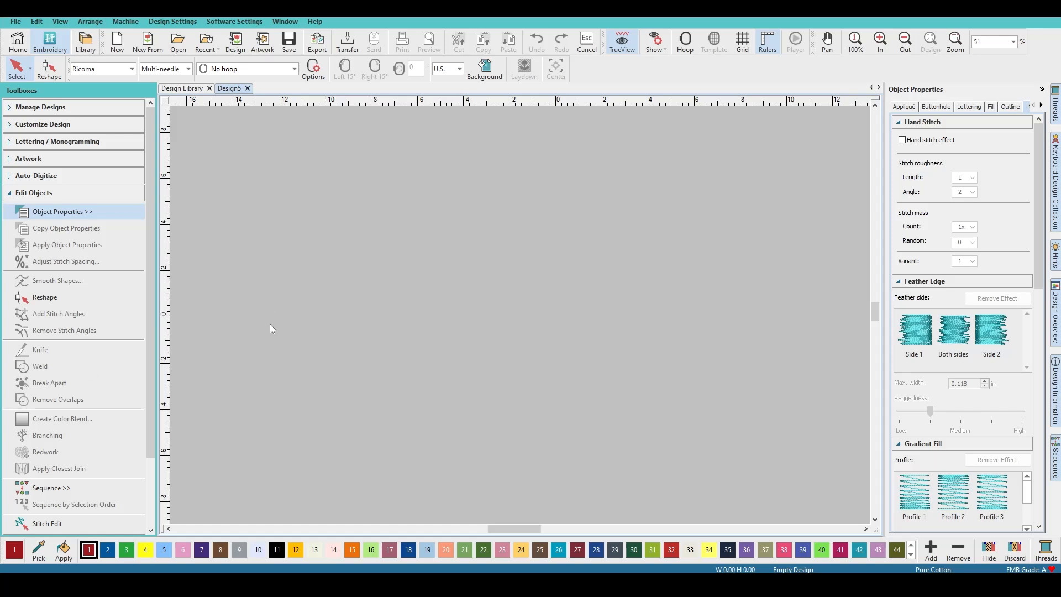
mouse_move(346, 309)
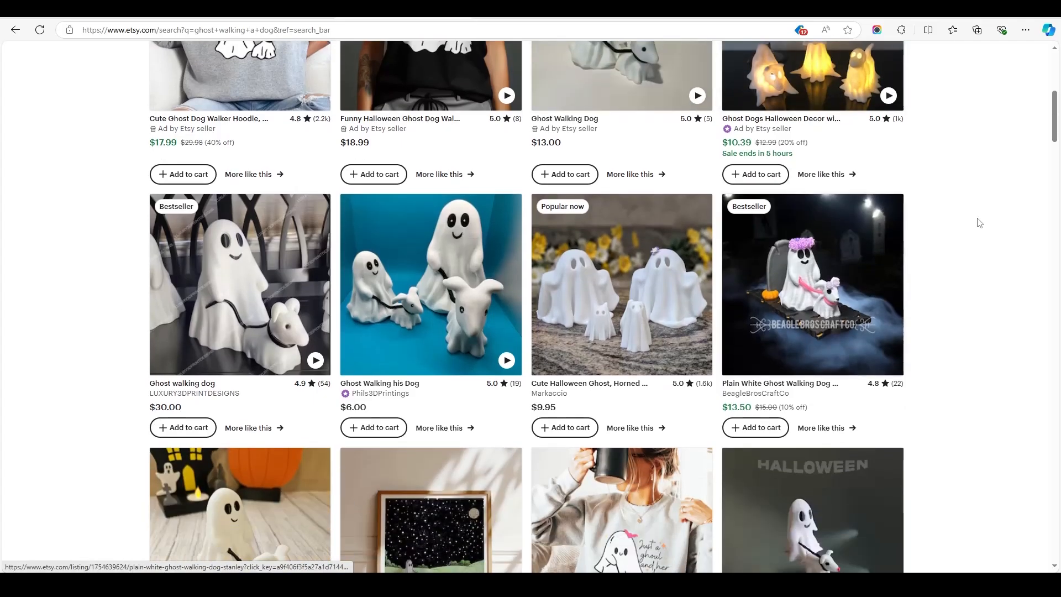
Import ghost dog.png from the Desktop as artwork and zoom in on it
scroll(down, 3)
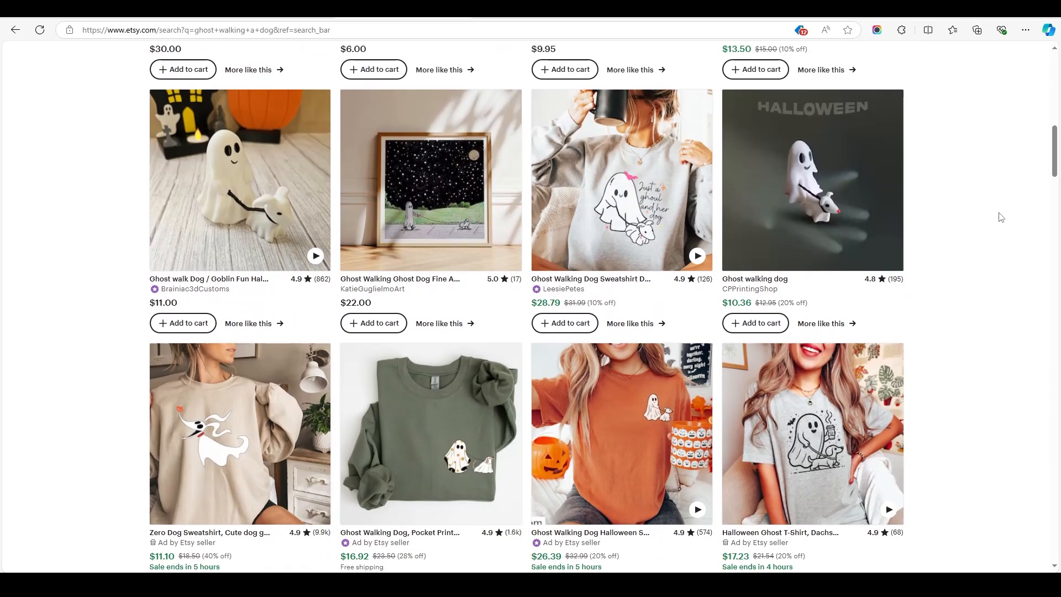
scroll(down, 3)
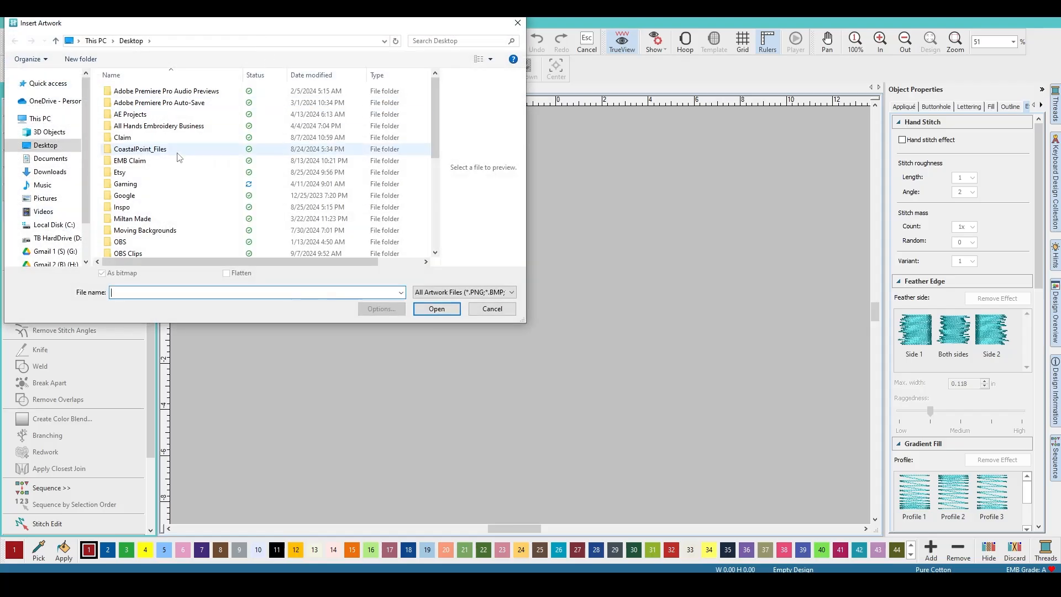
click(135, 204)
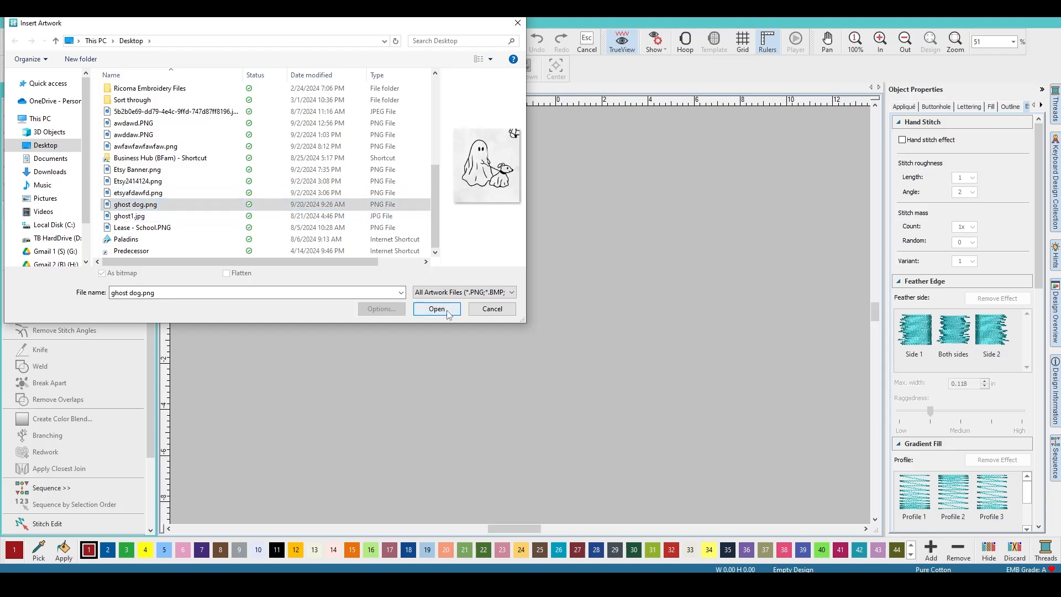
click(436, 308)
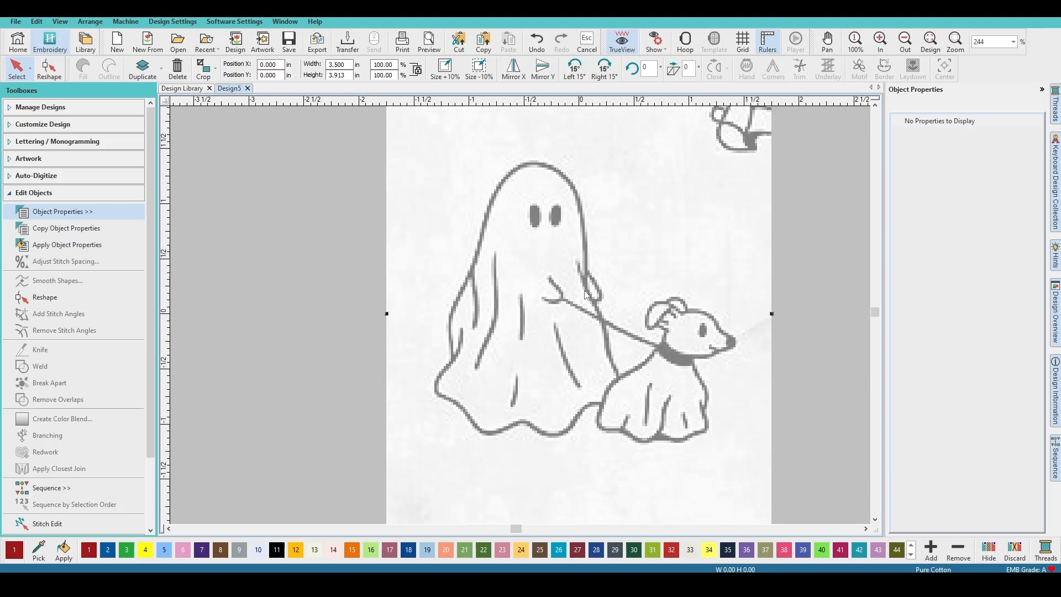
click(904, 41)
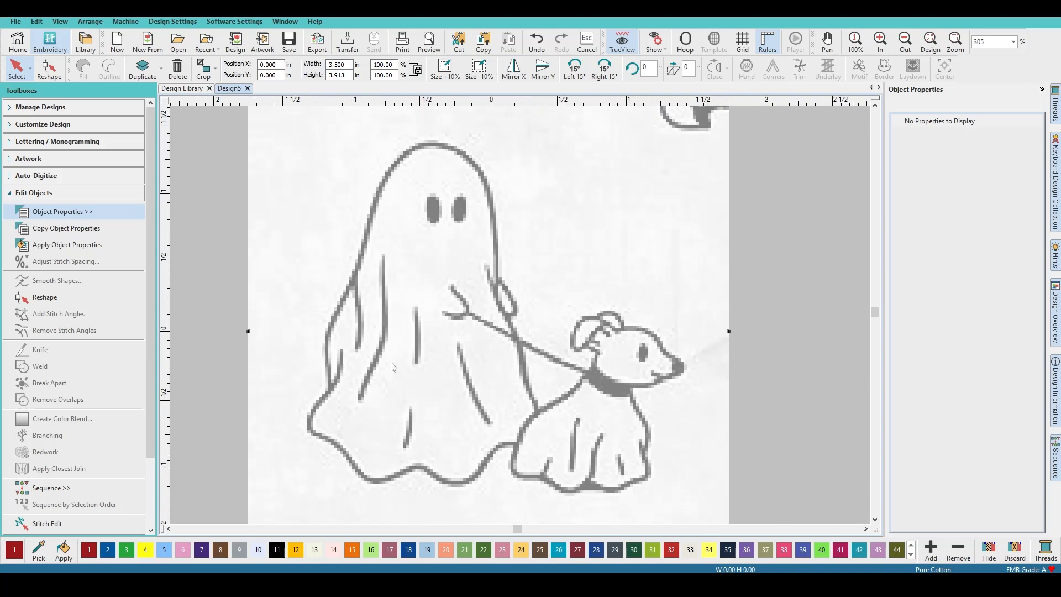
mouse_move(431, 222)
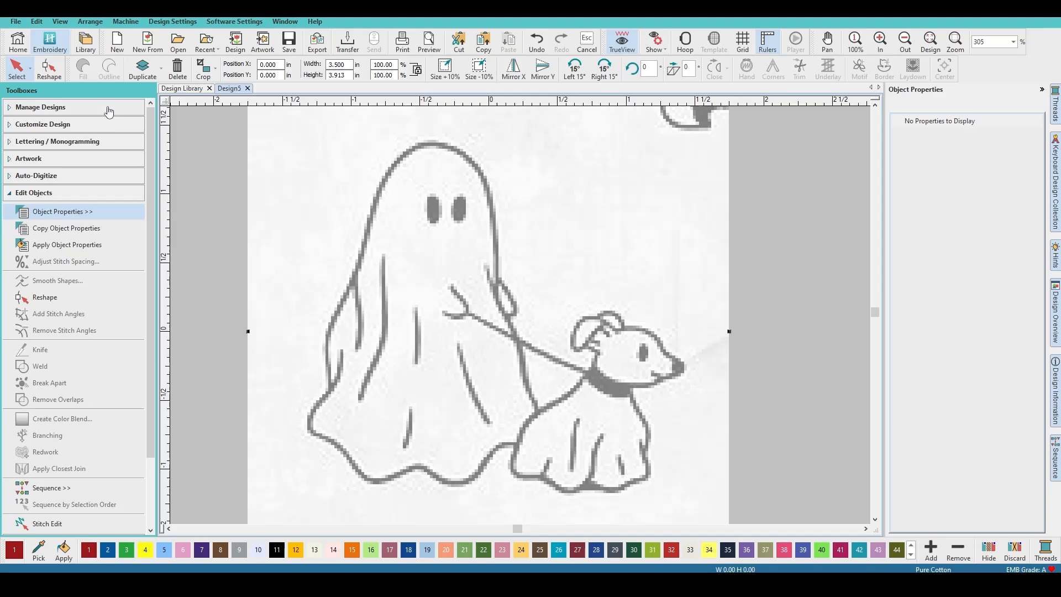
mouse_move(17, 199)
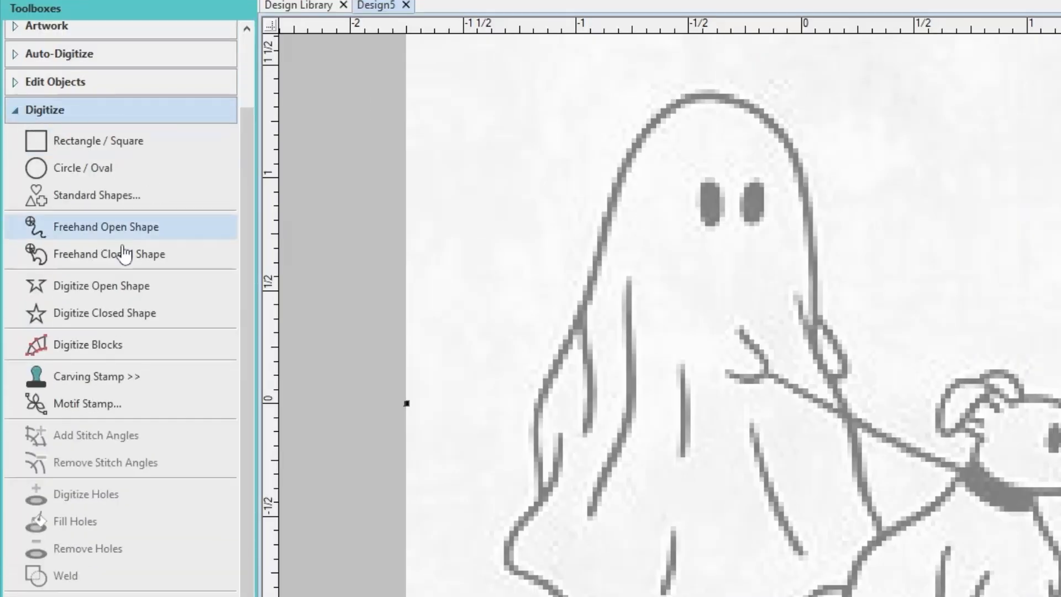
Choose Digitize Closed Shape to begin tracing the ghost's outline
click(103, 312)
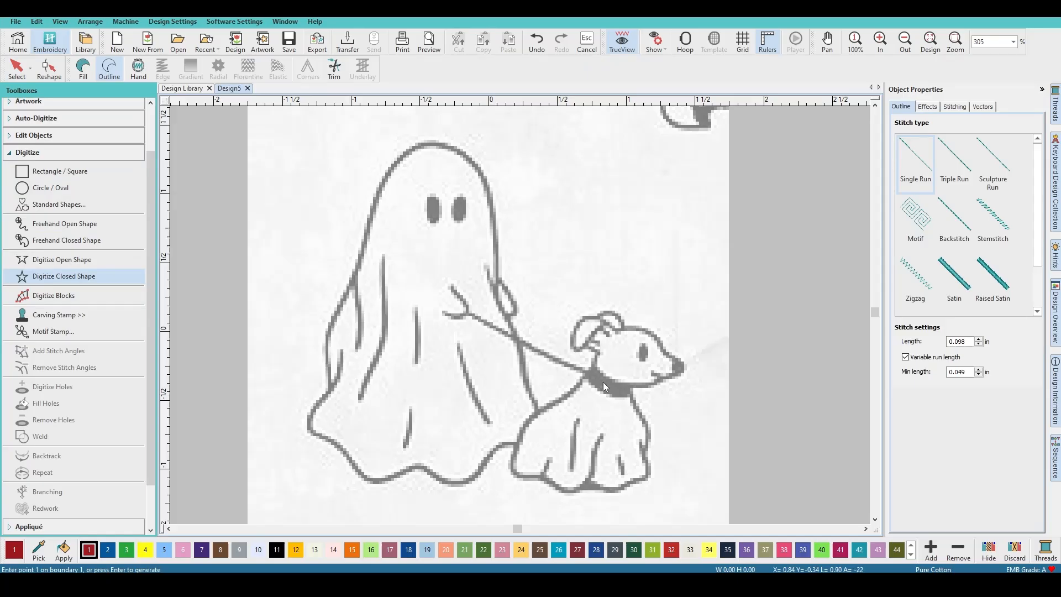
mouse_move(453, 263)
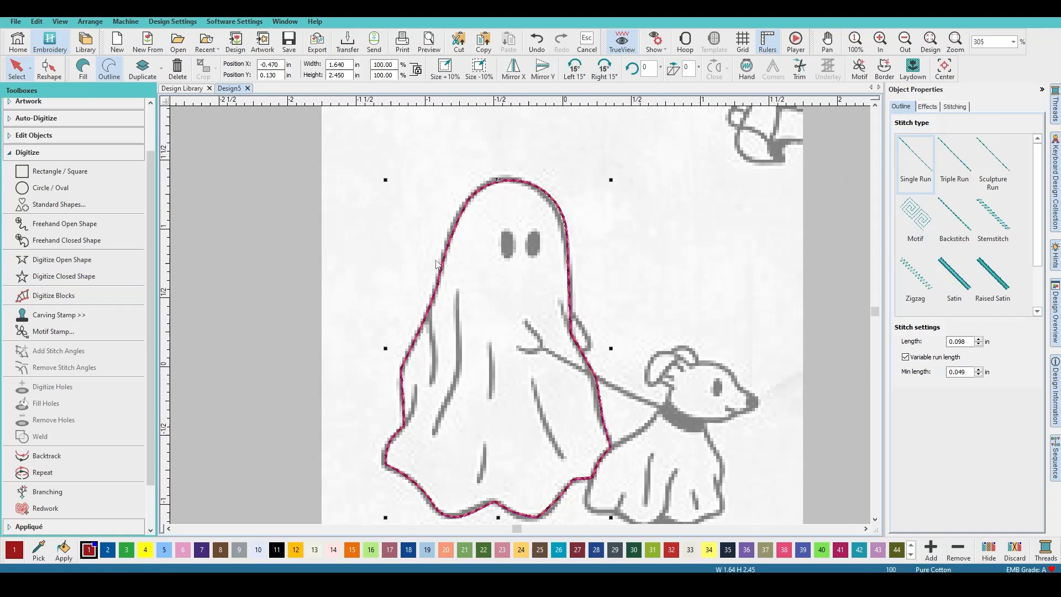
mouse_move(118, 91)
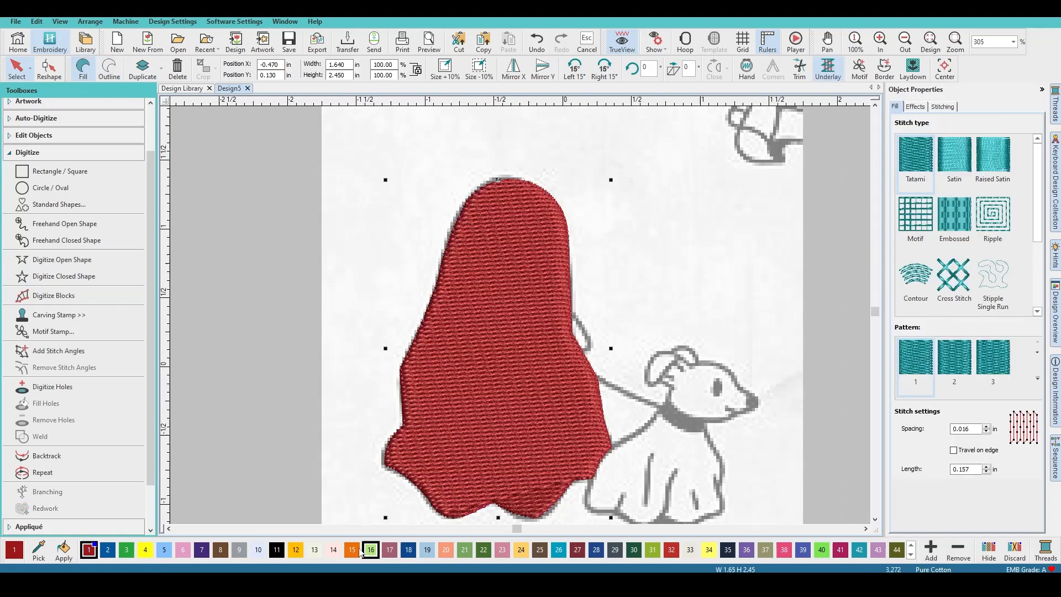
Recolour the ghost fill to white thread 10 and hide it to check the artwork
click(256, 549)
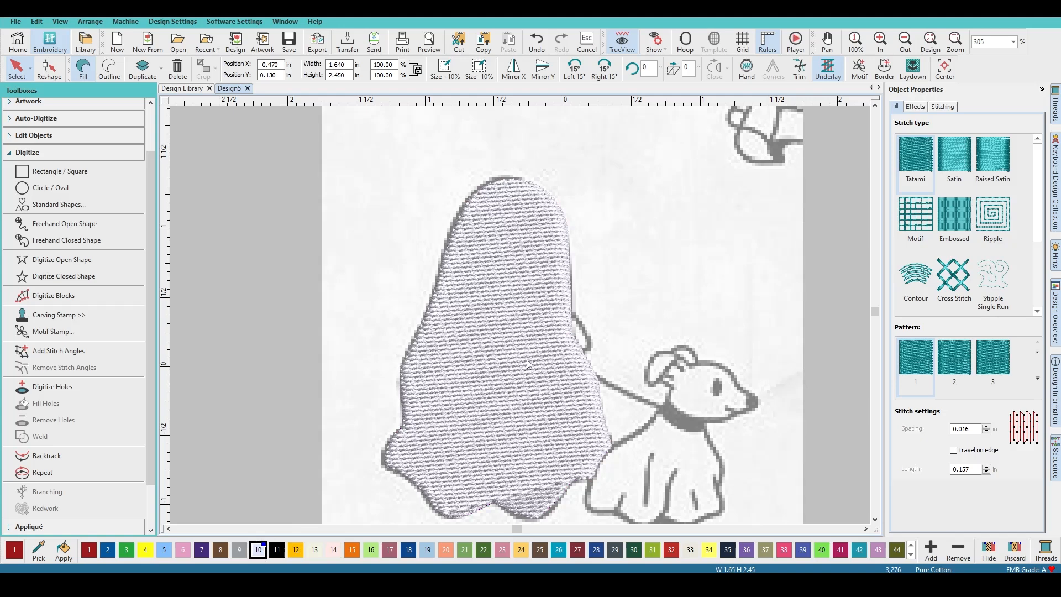
right_click(528, 364)
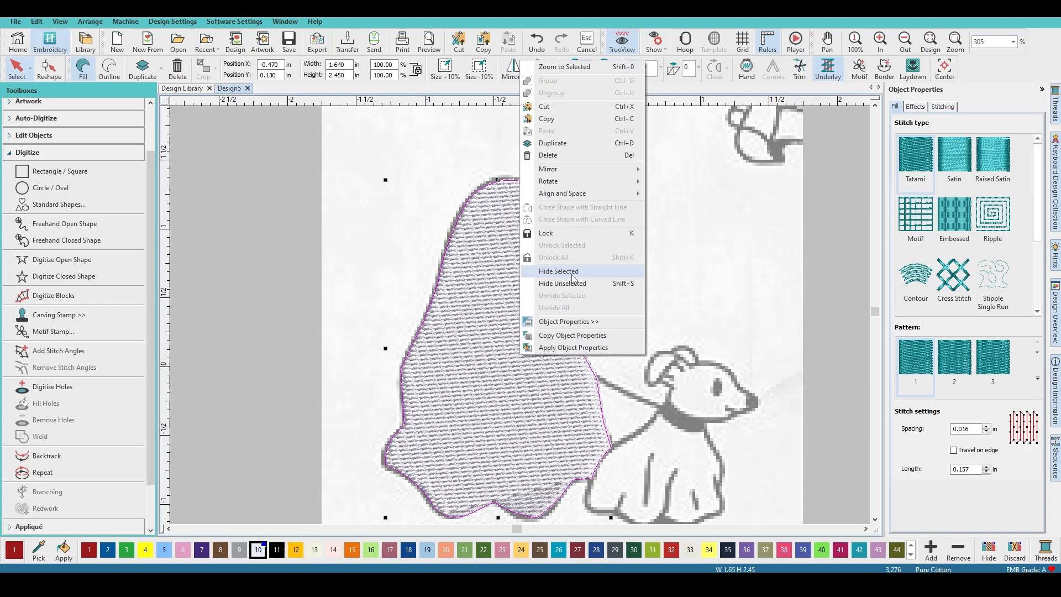
click(558, 271)
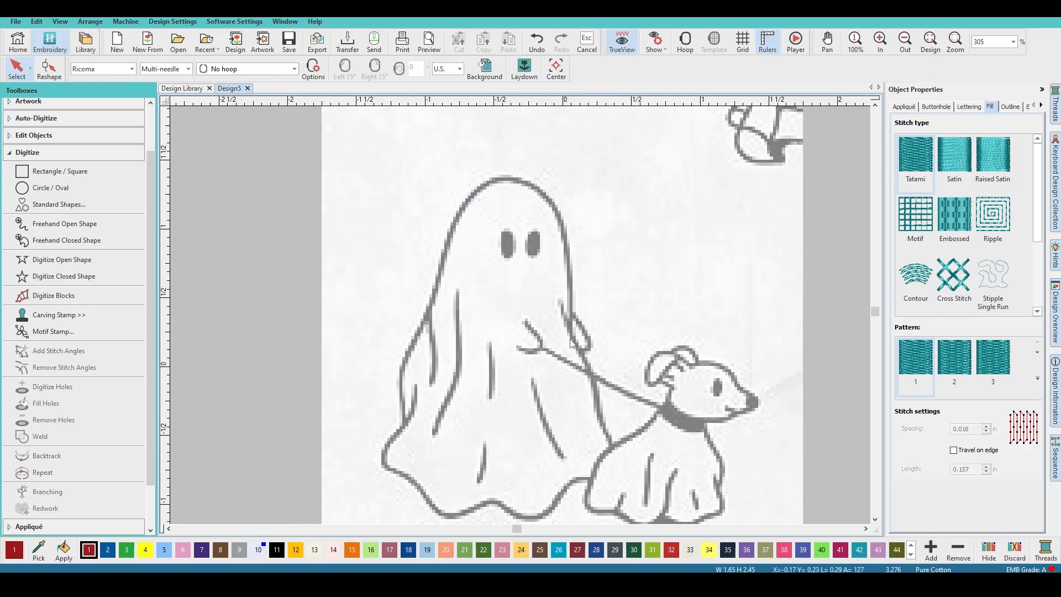
right_click(572, 341)
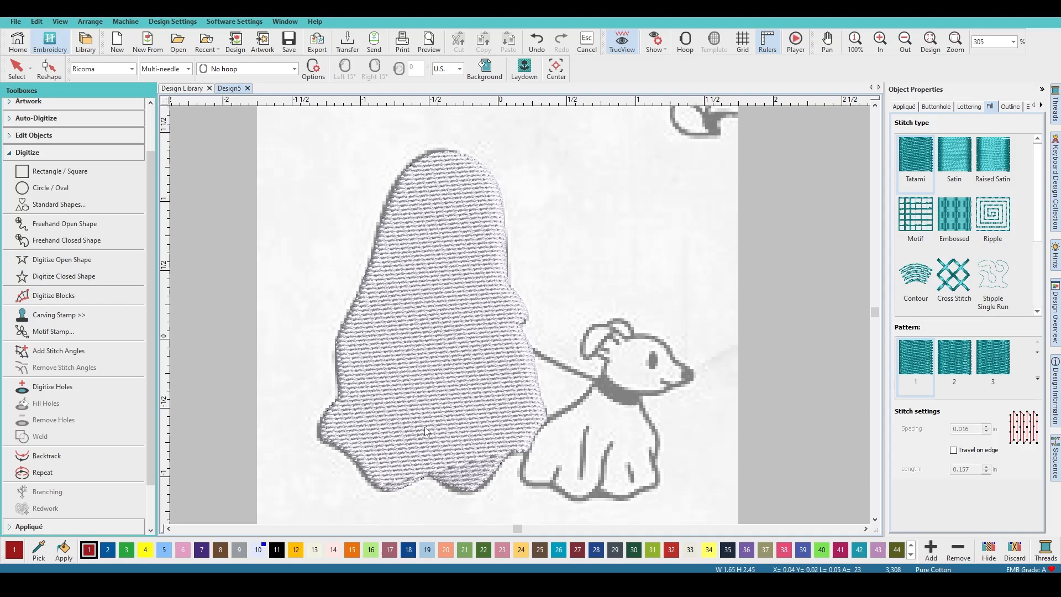
mouse_move(76, 284)
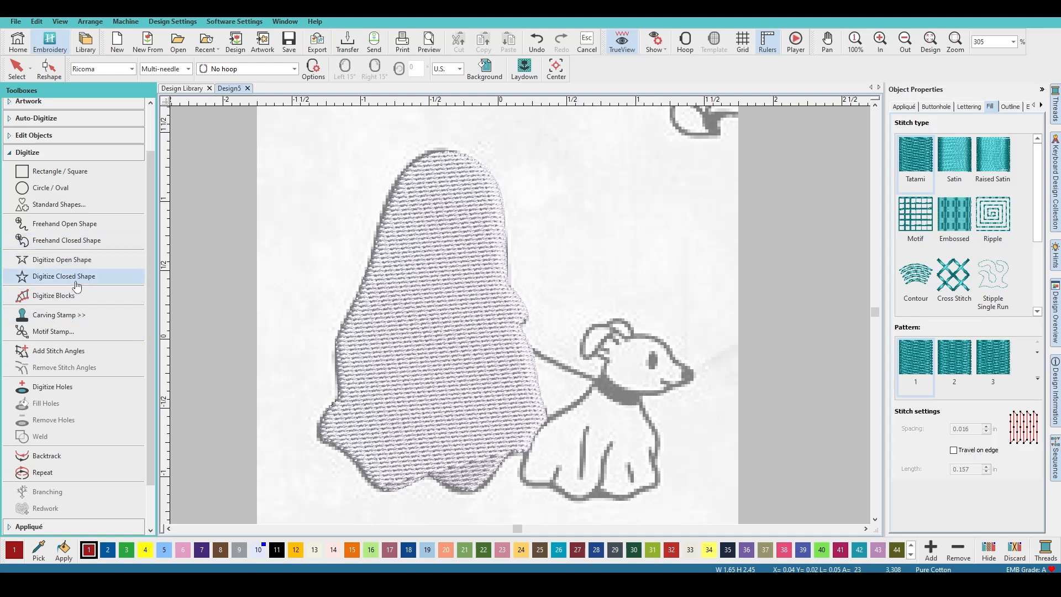
Start a new closed shape and place outline points around the dog's body
click(63, 276)
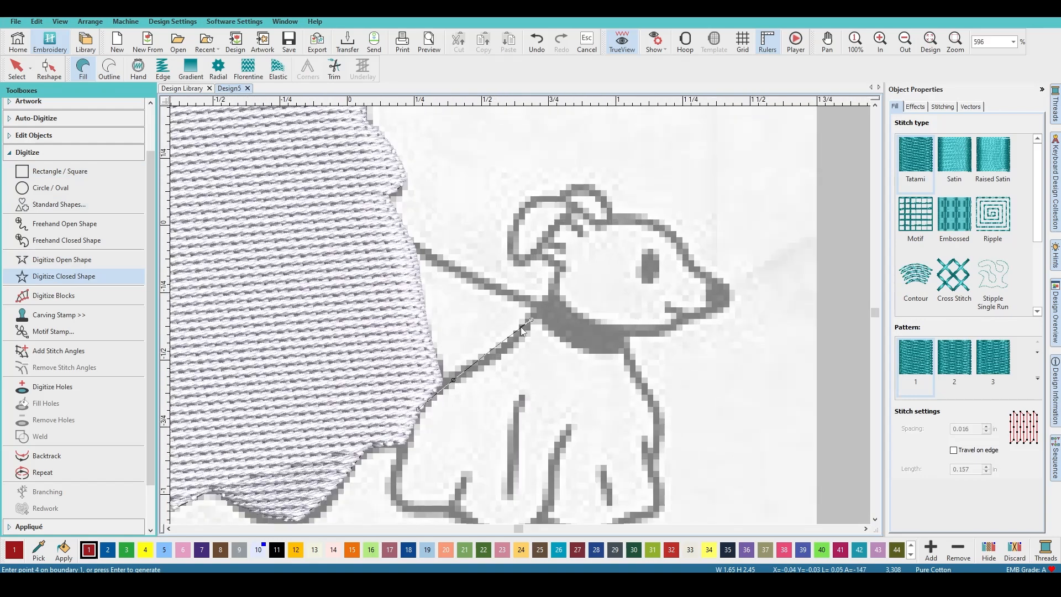
click(557, 293)
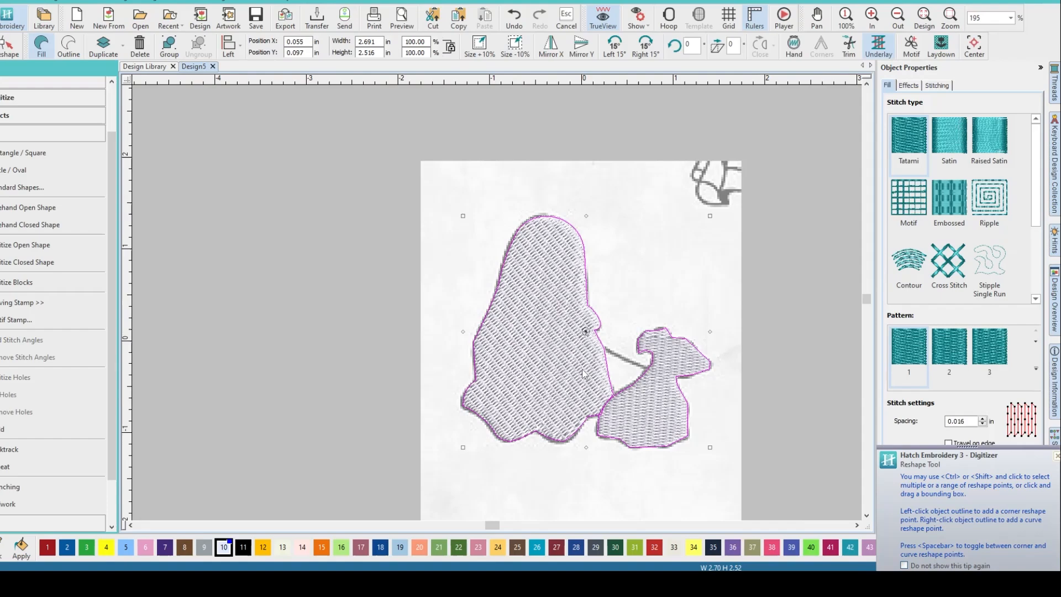
Hide the ghost and dog fills and make the ghost's eye ovals black
right_click(585, 373)
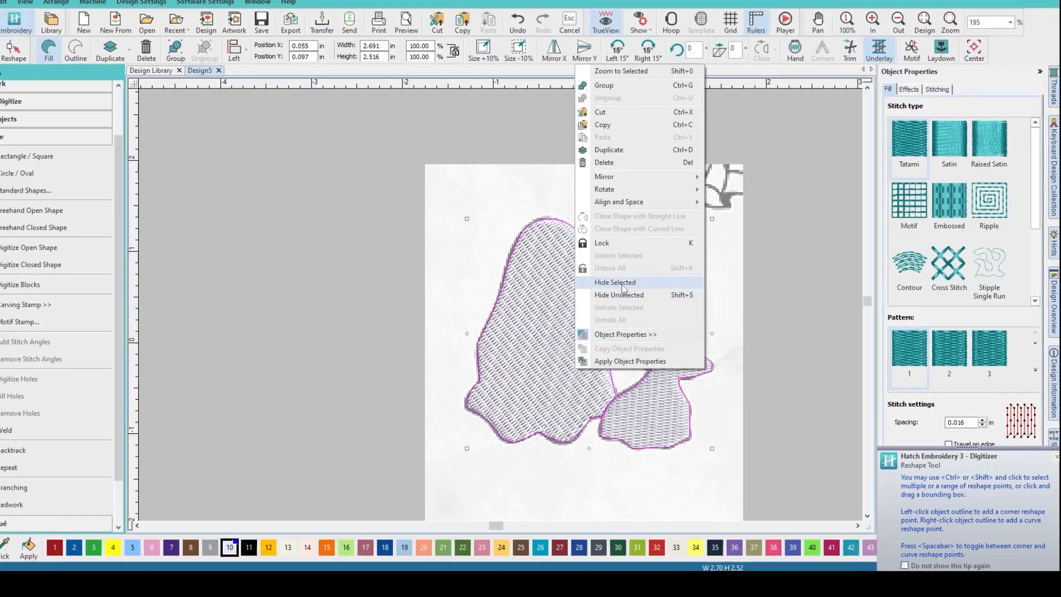
click(614, 281)
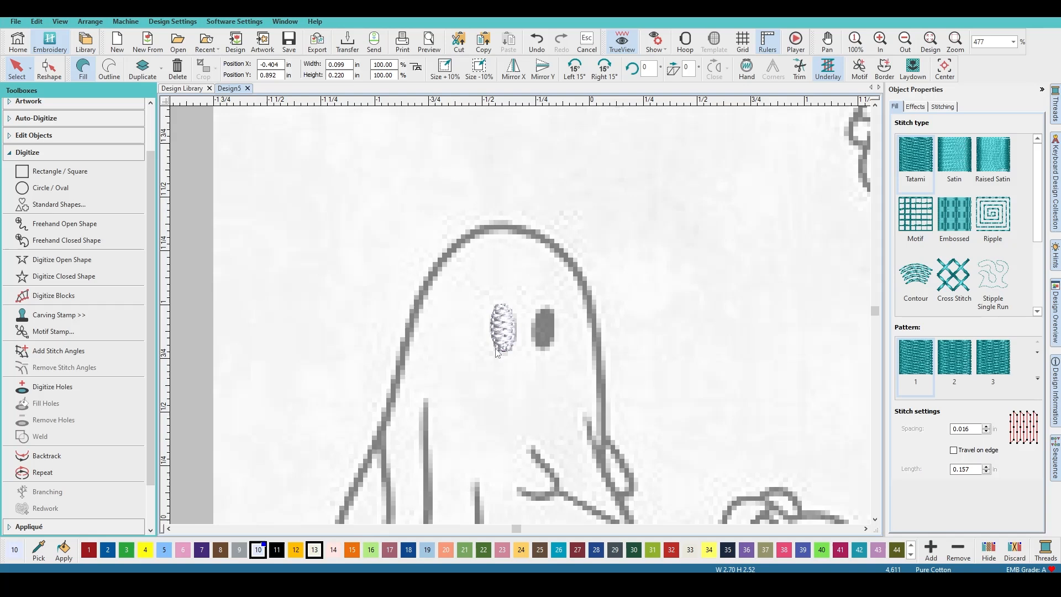
click(500, 329)
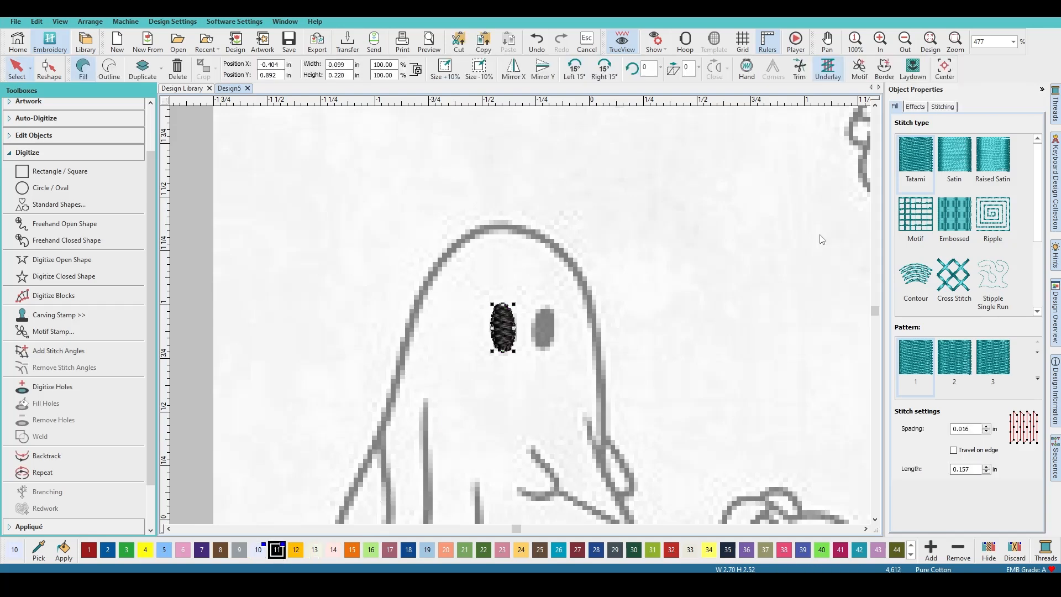
click(953, 159)
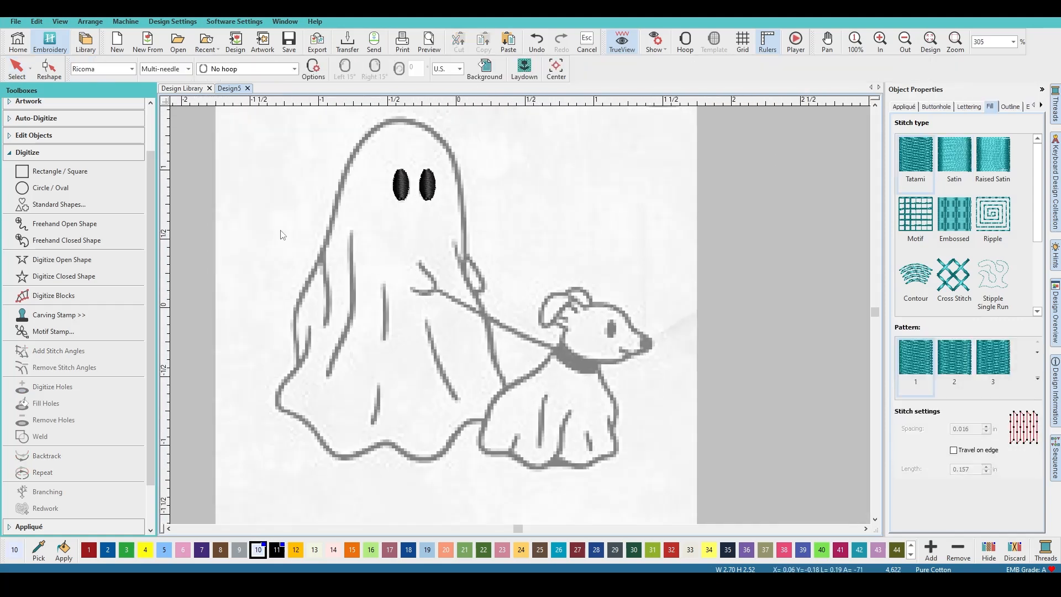
Digitize the dog's eye as an oval and bring up the unhide options
click(50, 187)
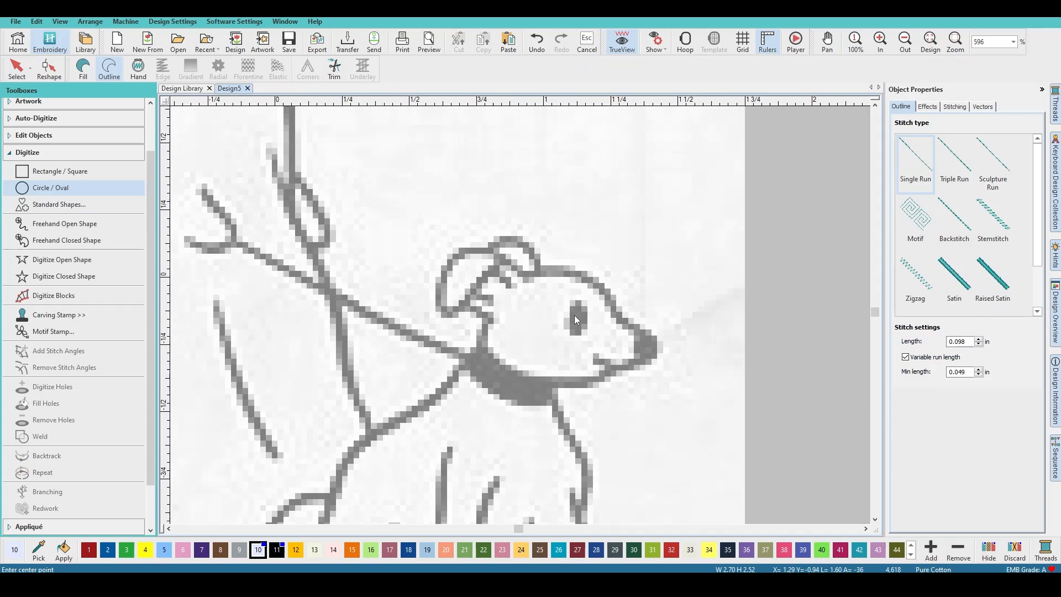
click(573, 316)
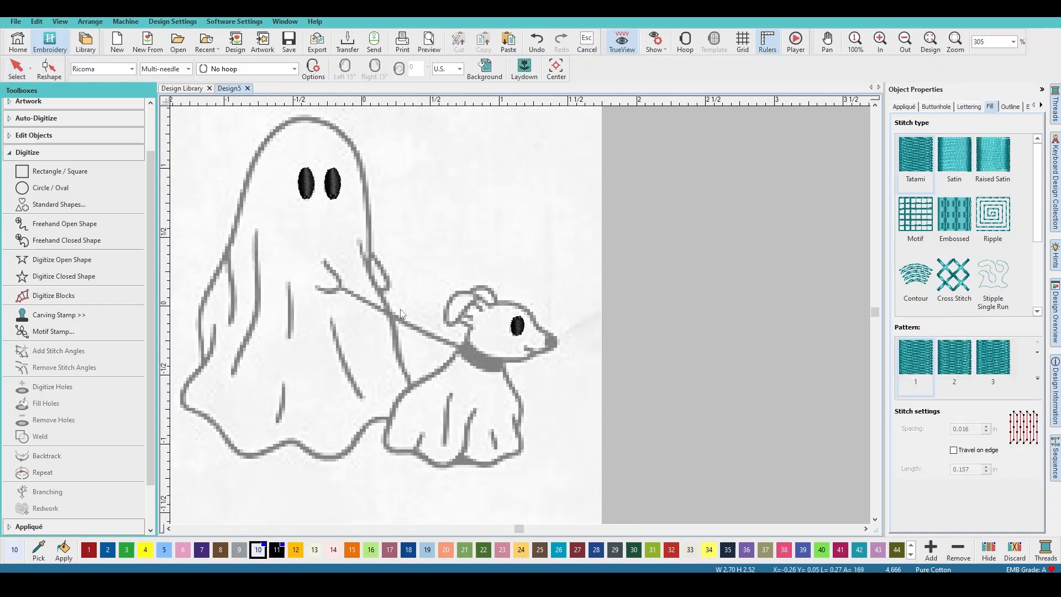
right_click(430, 230)
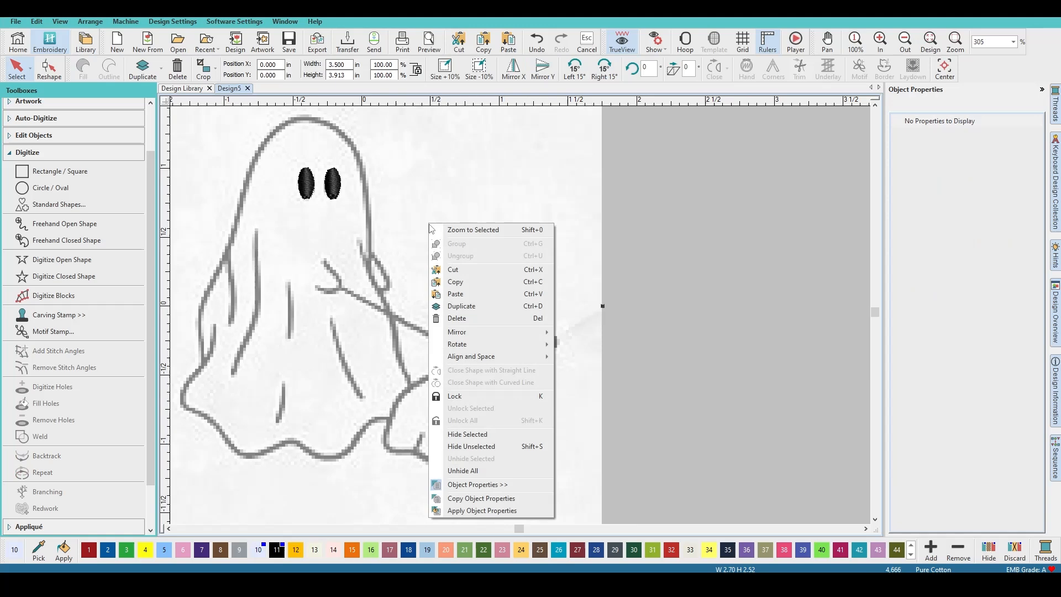
mouse_move(471, 446)
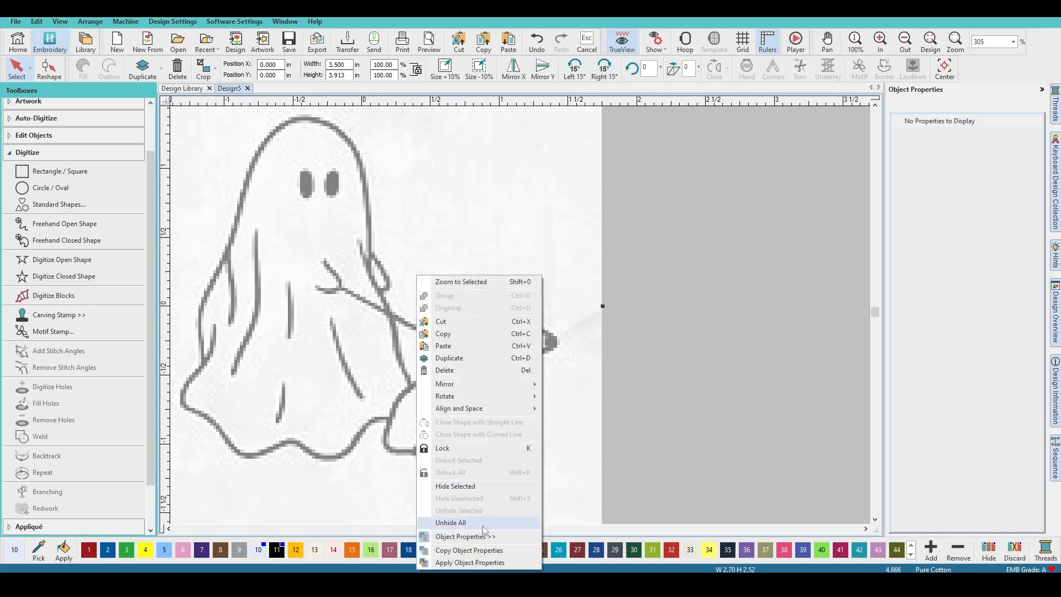
Unhide all shapes and give the ghost a satin outline 0.040 in wide
click(449, 522)
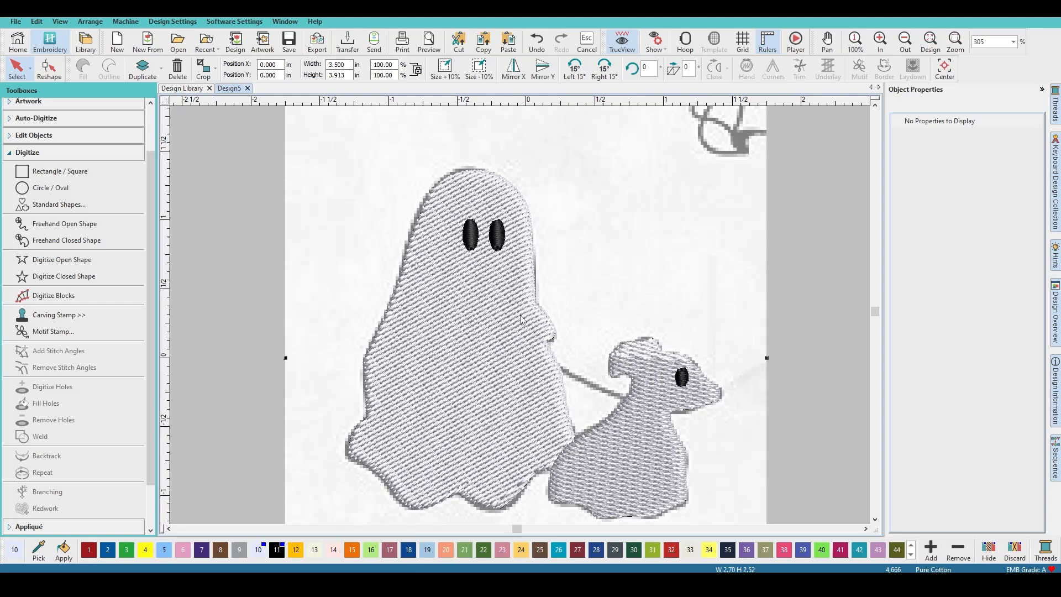
click(419, 270)
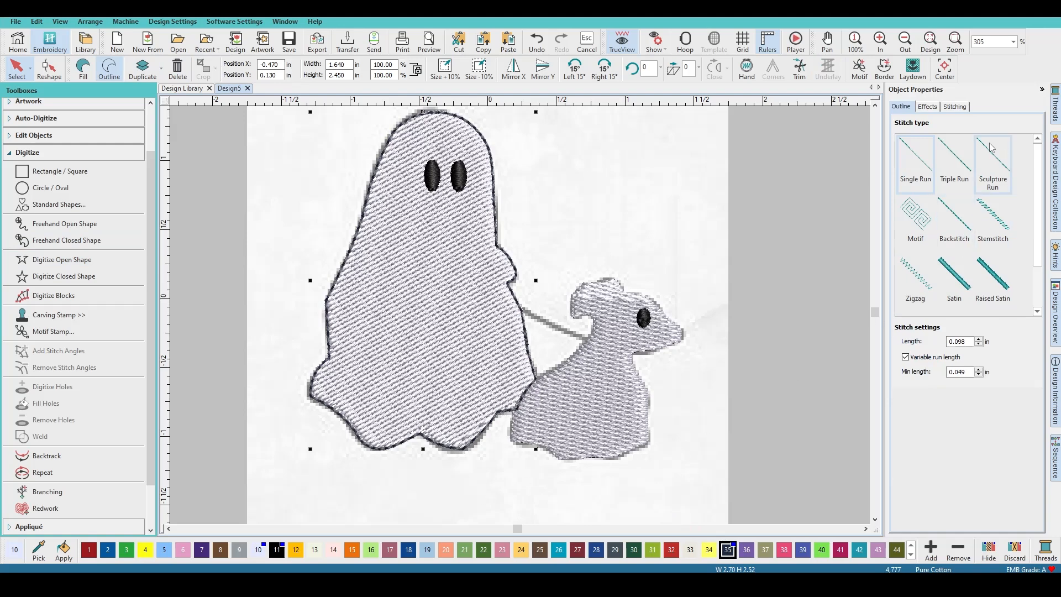
click(953, 278)
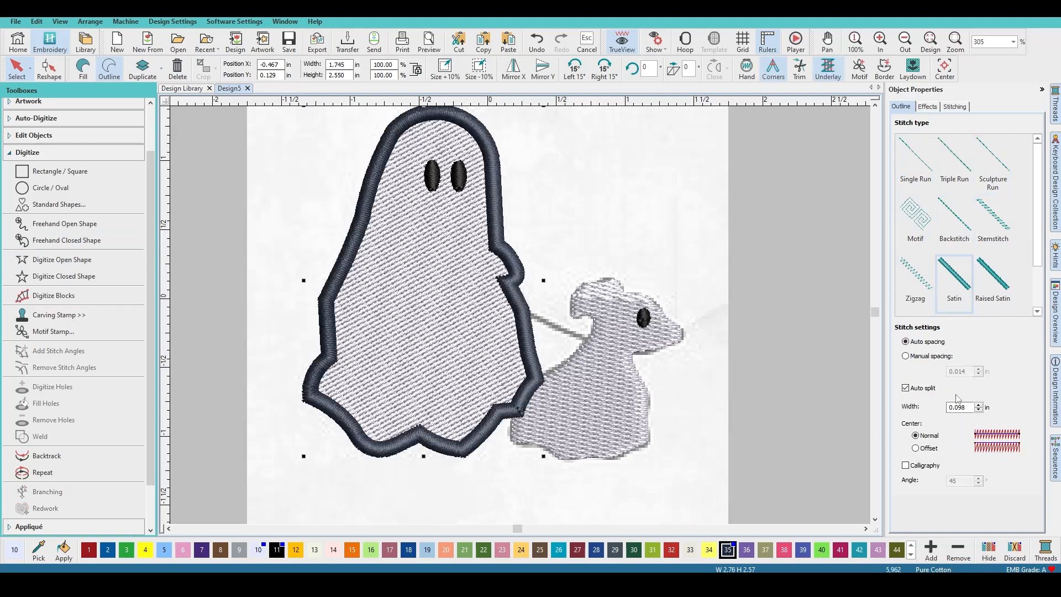
triple_click(956, 407)
text(0.040)
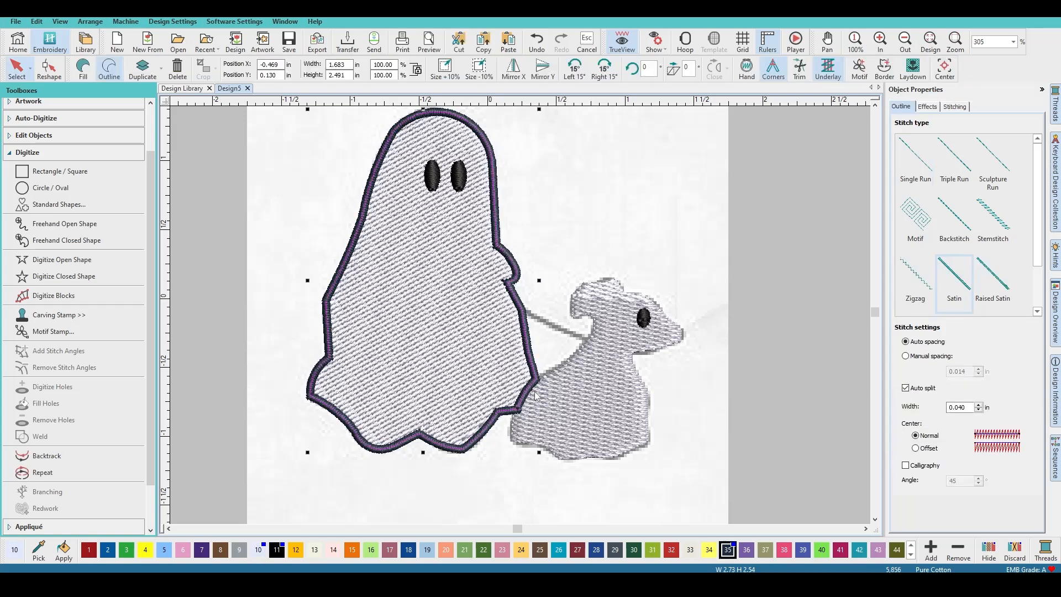
click(588, 386)
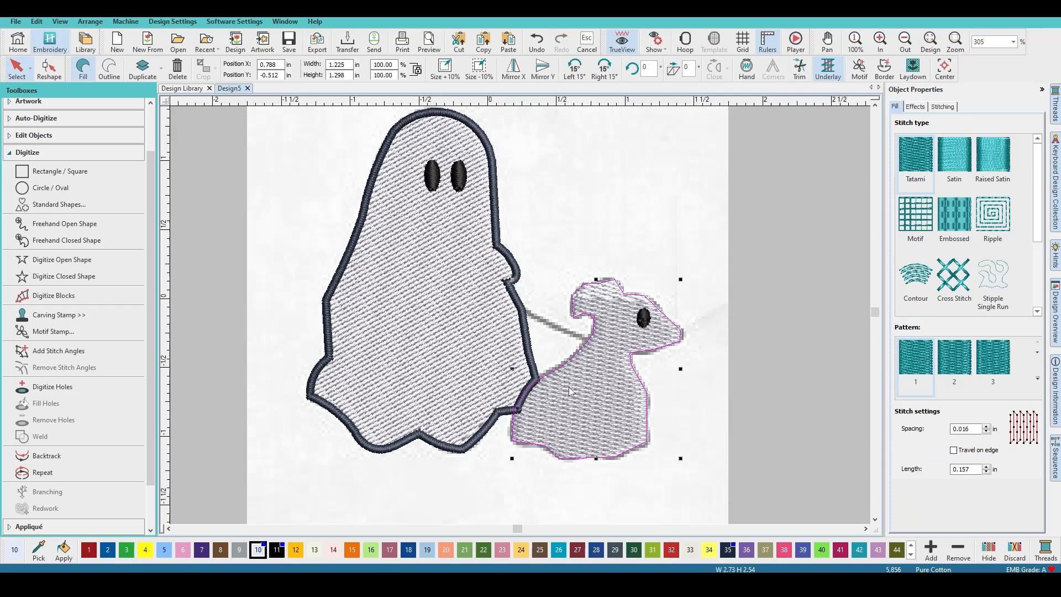
Outline the dog in satin, colour both outlines black thread 11, and hide the stitching
click(992, 281)
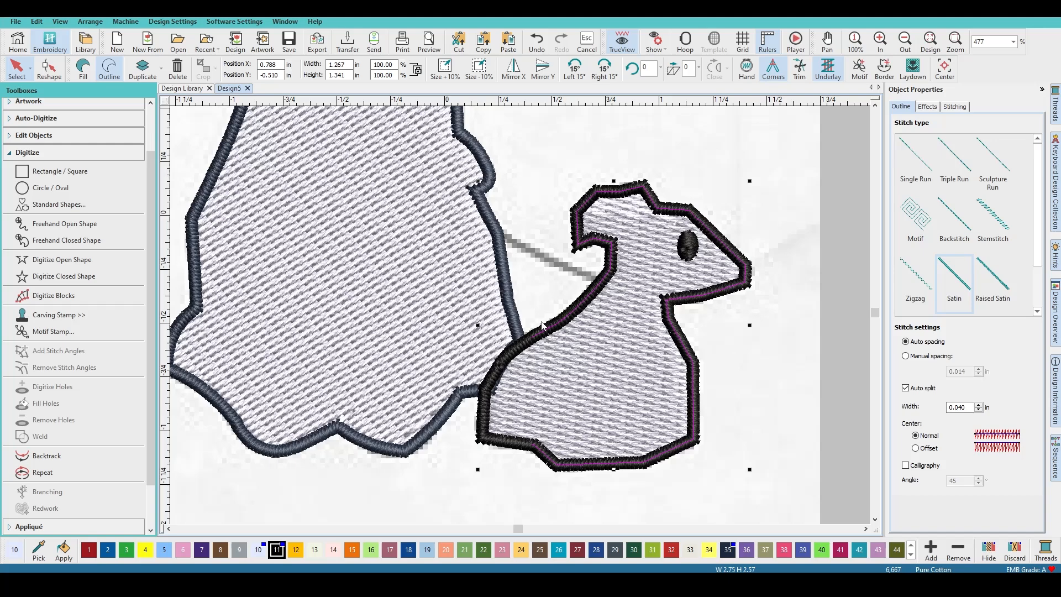
click(276, 549)
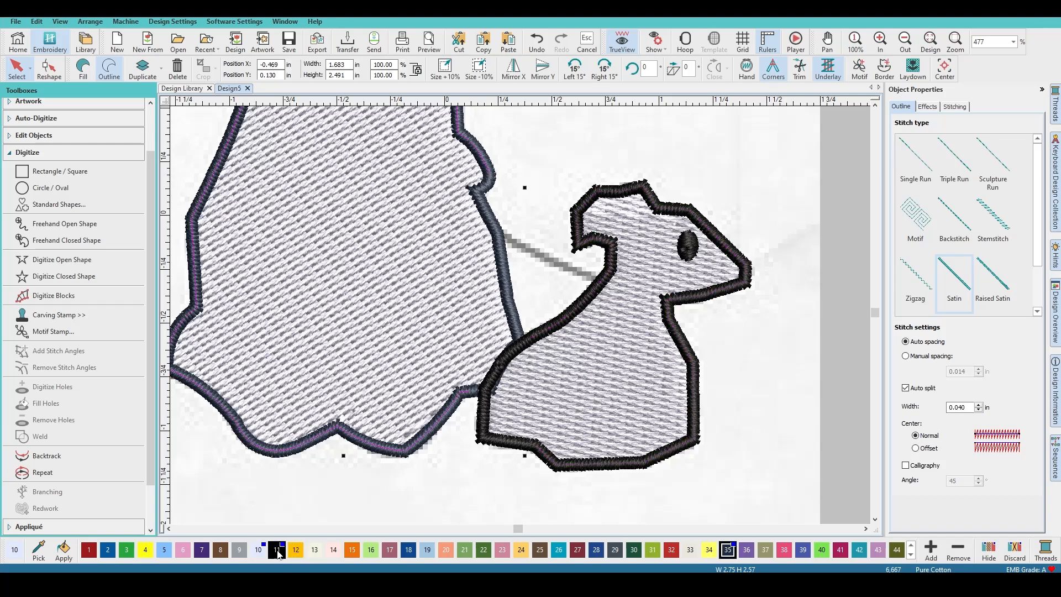
click(903, 38)
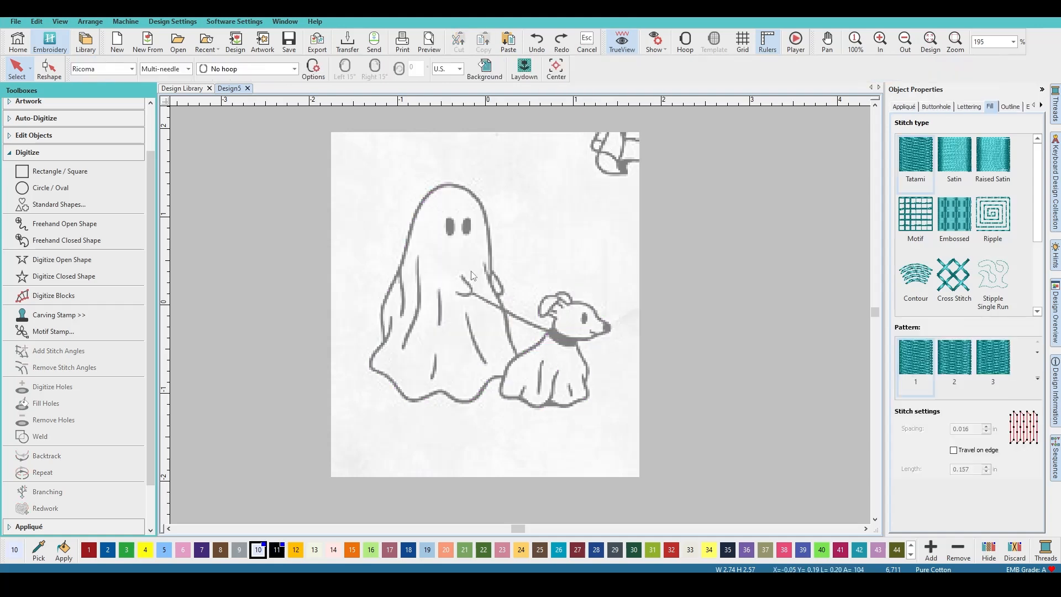
click(902, 106)
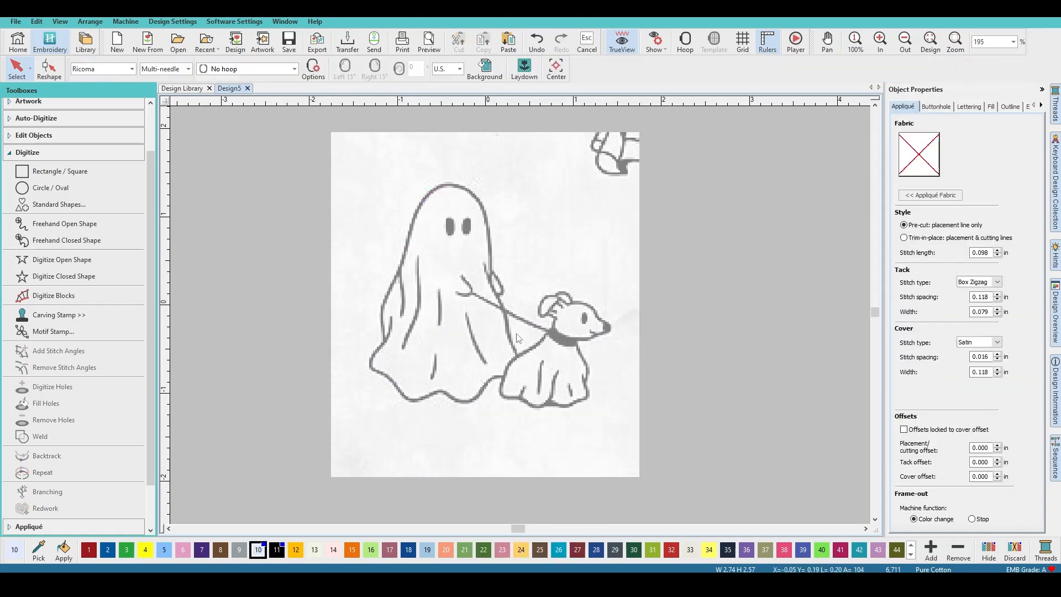
mouse_move(533, 314)
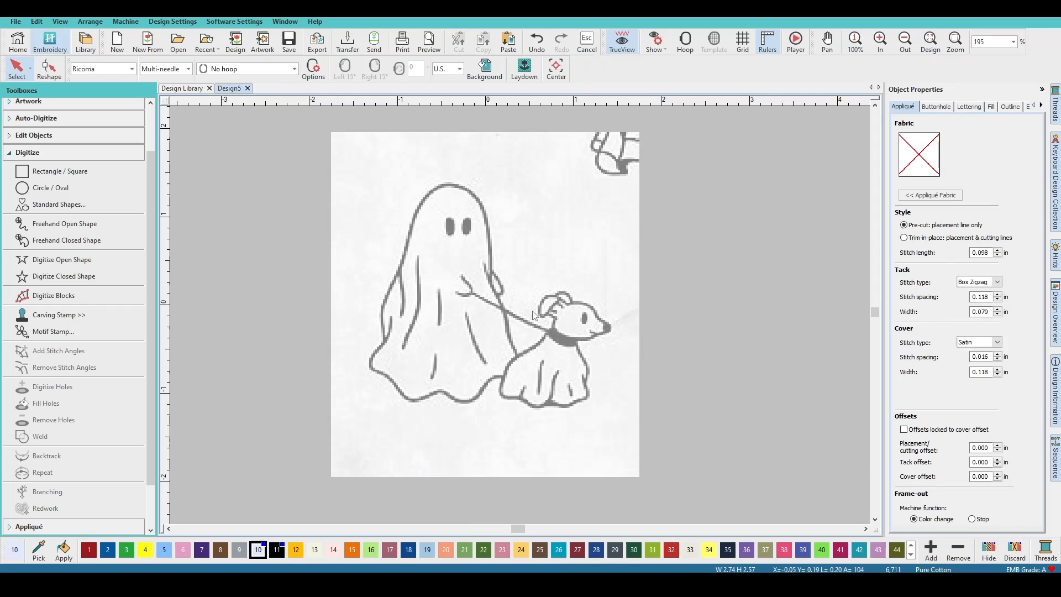
mouse_move(556, 322)
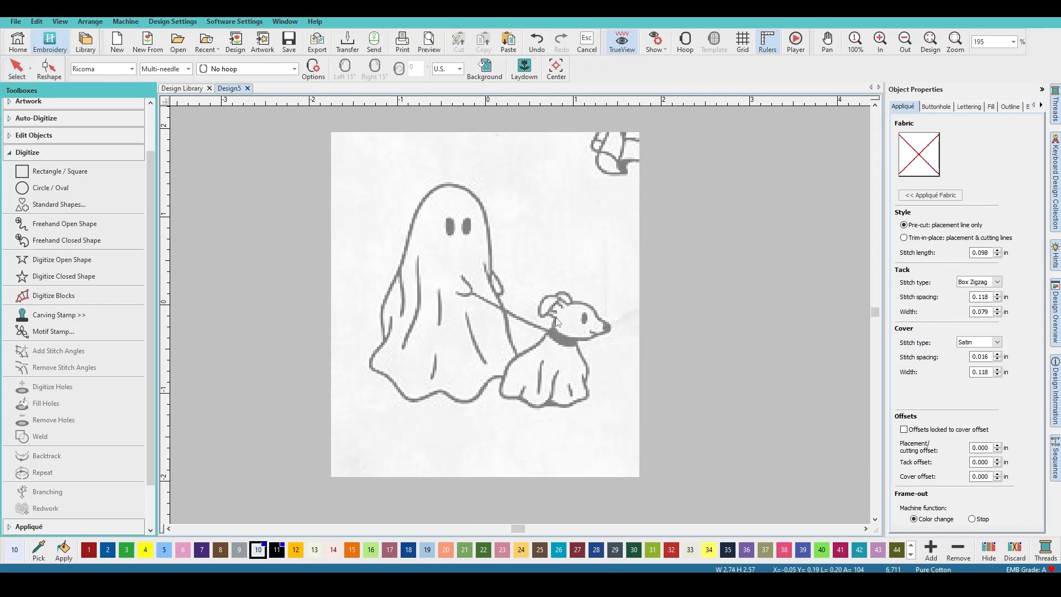
mouse_move(561, 332)
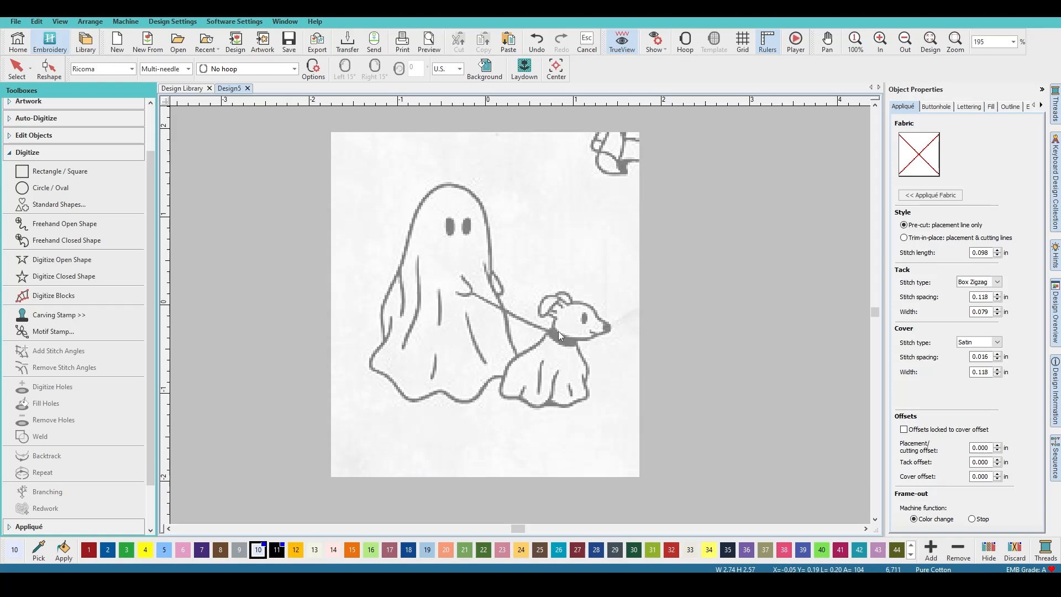
mouse_move(553, 315)
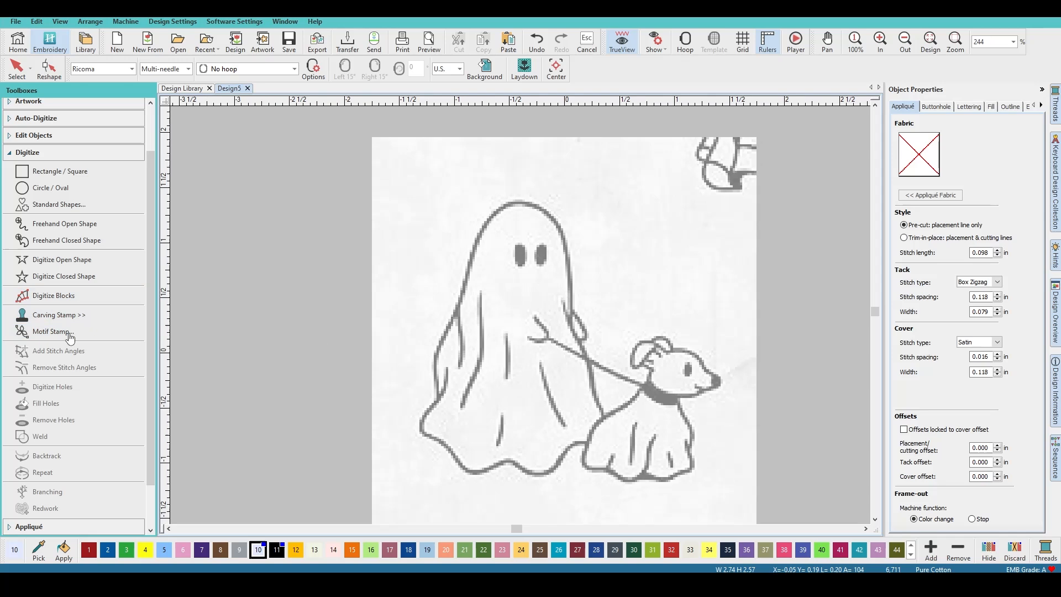
Select Digitize Open Shape in the Digitize toolbox
click(61, 260)
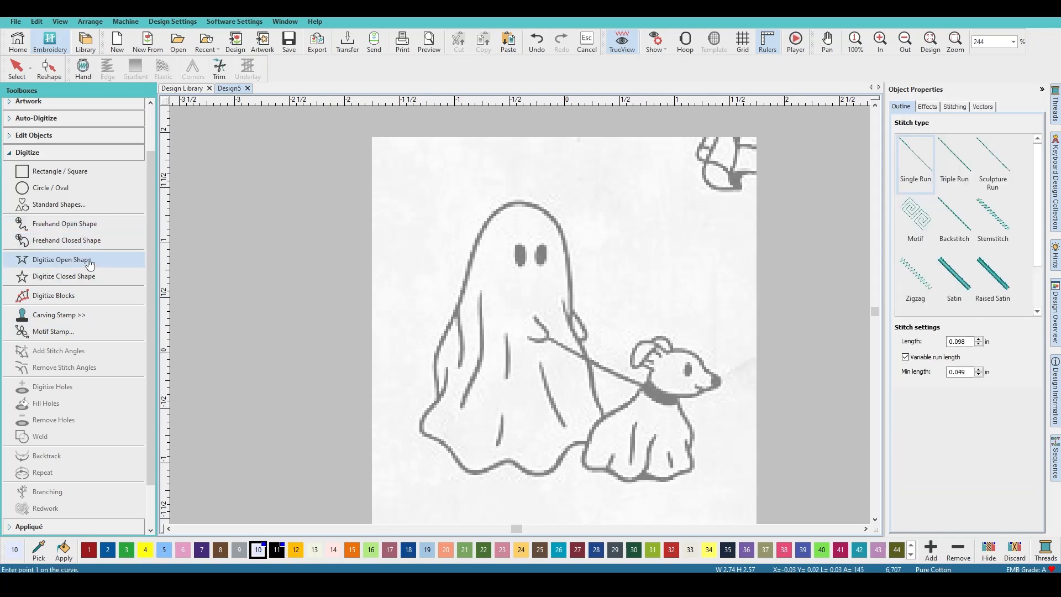
mouse_move(954, 163)
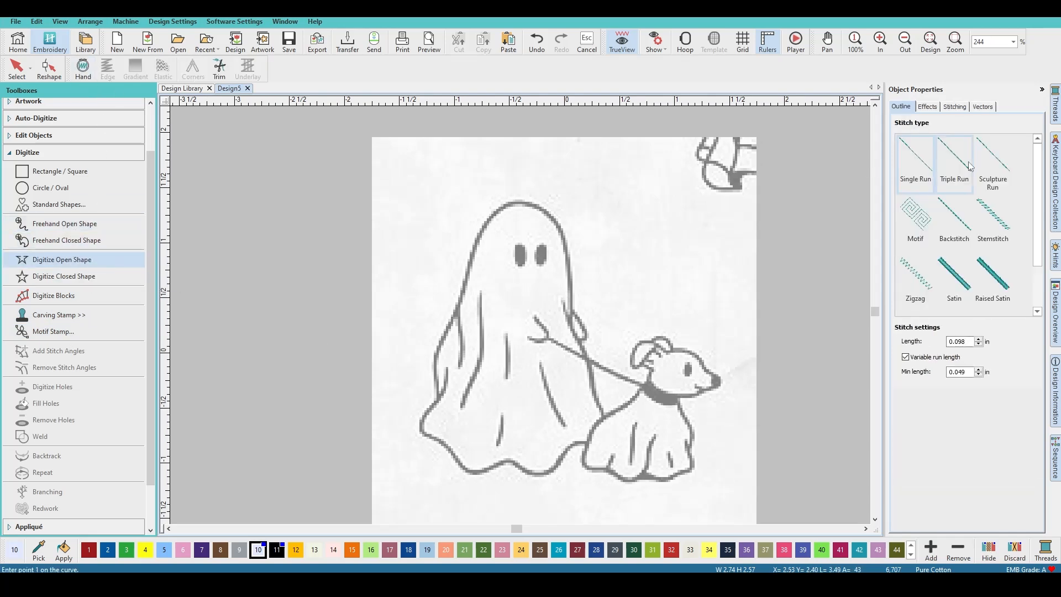
Switch to Triple Run and trace the first ghost detail line
click(953, 161)
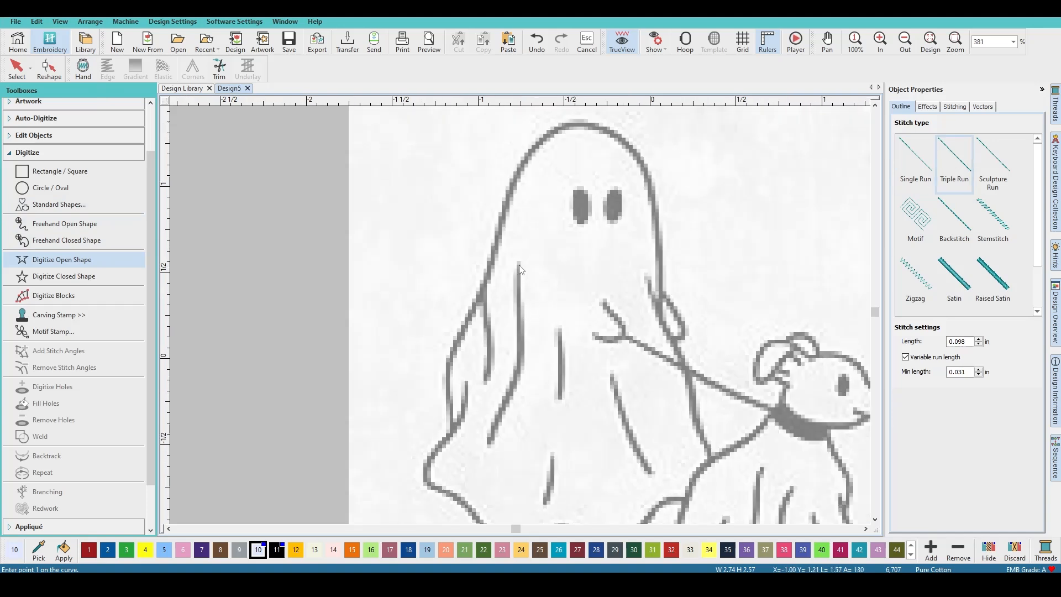
click(497, 436)
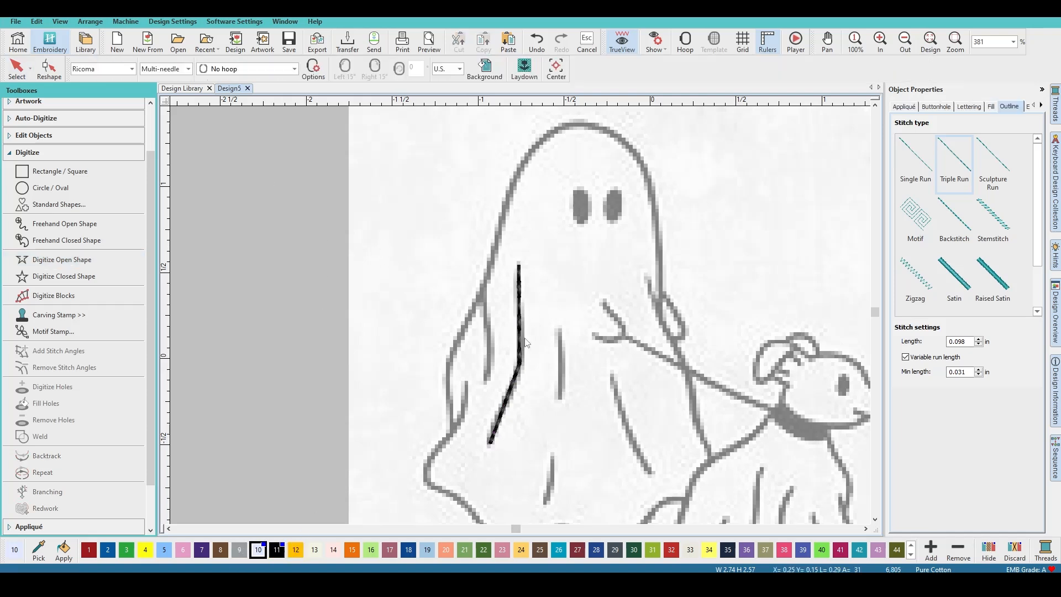
click(514, 332)
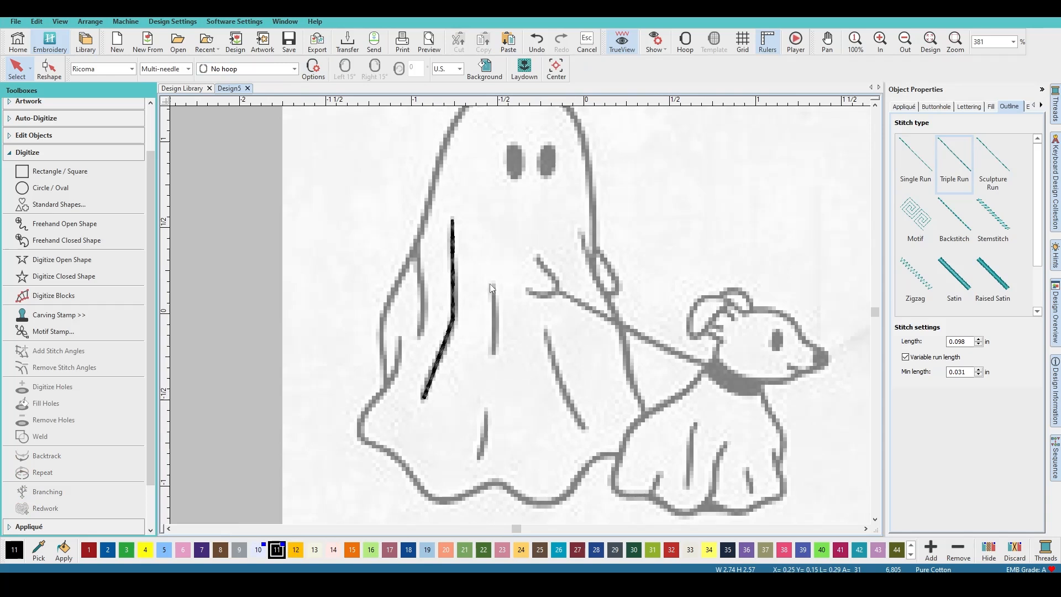
mouse_move(438, 351)
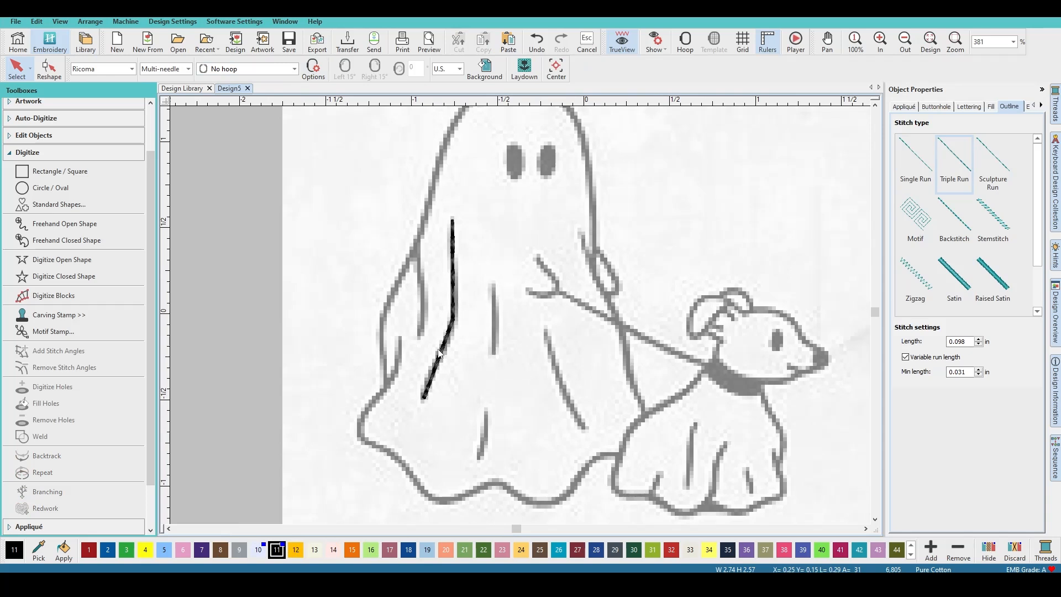
mouse_move(488, 298)
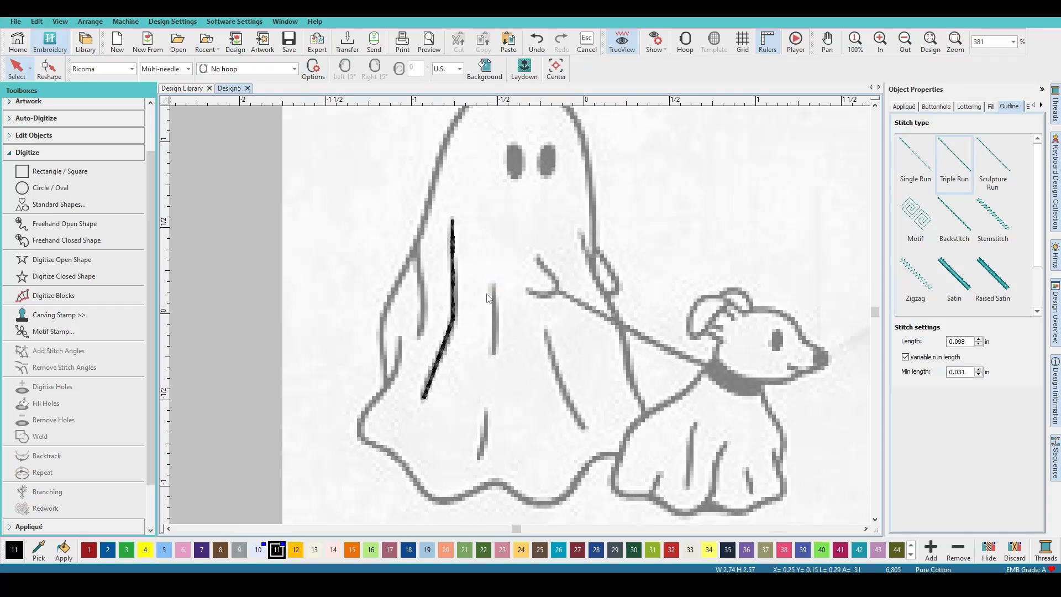
Trace the ghost's left and lower fold lines and the forked leash toward the dog
click(62, 259)
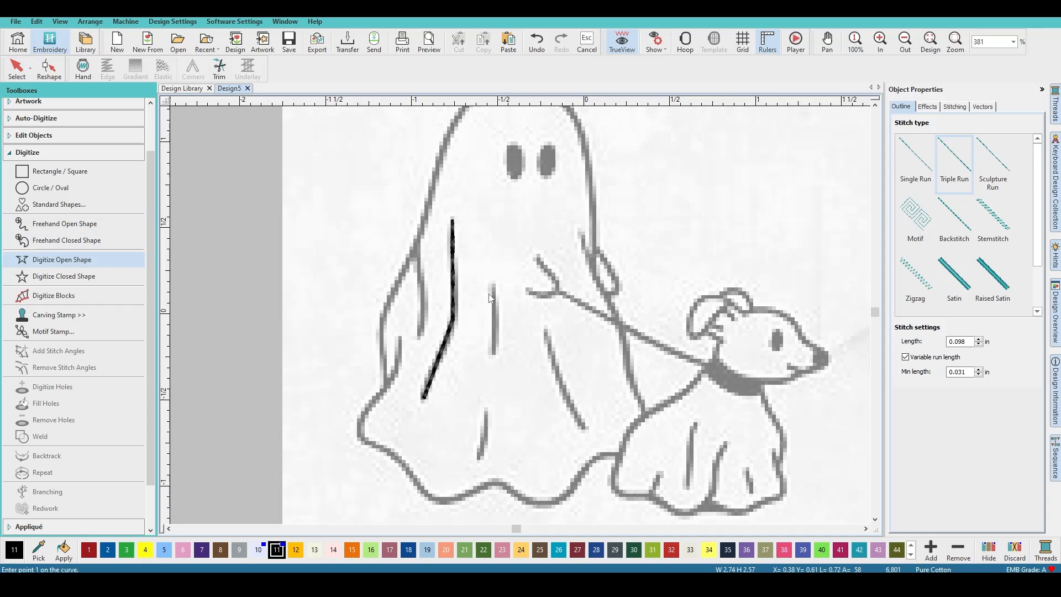
click(494, 355)
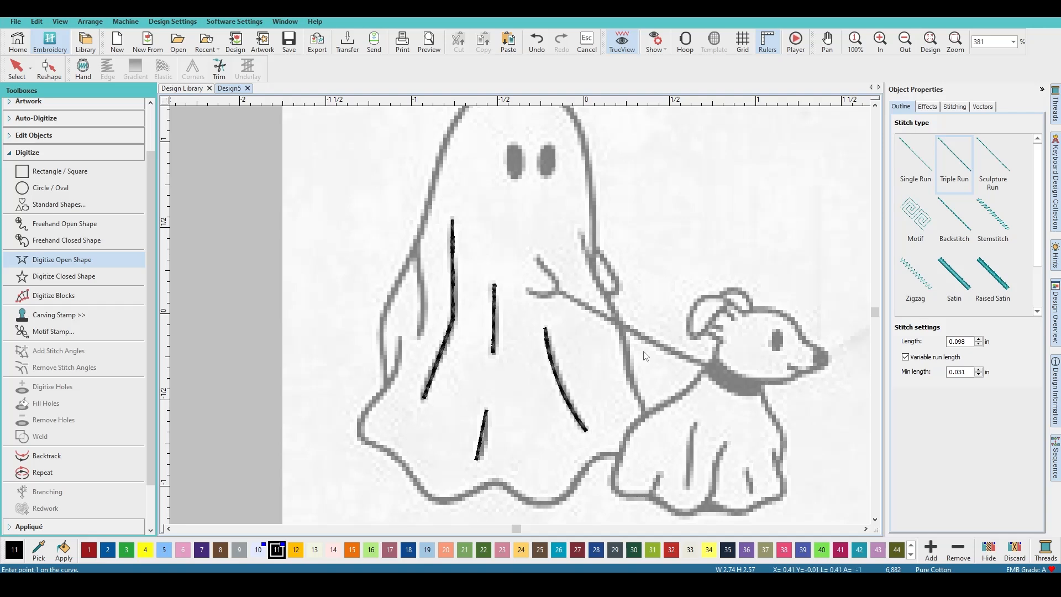
mouse_move(749, 490)
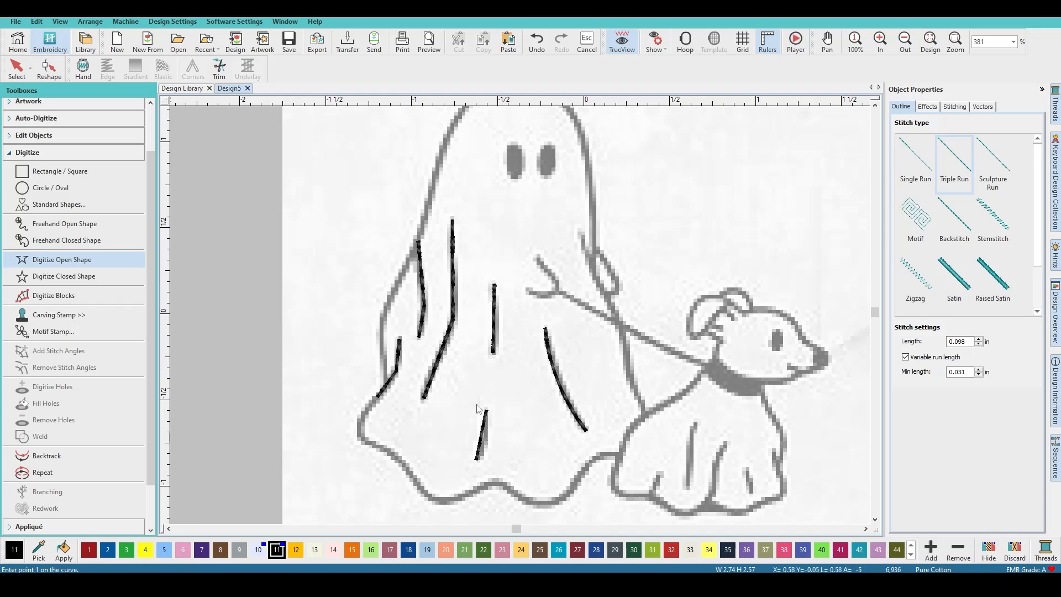
click(537, 259)
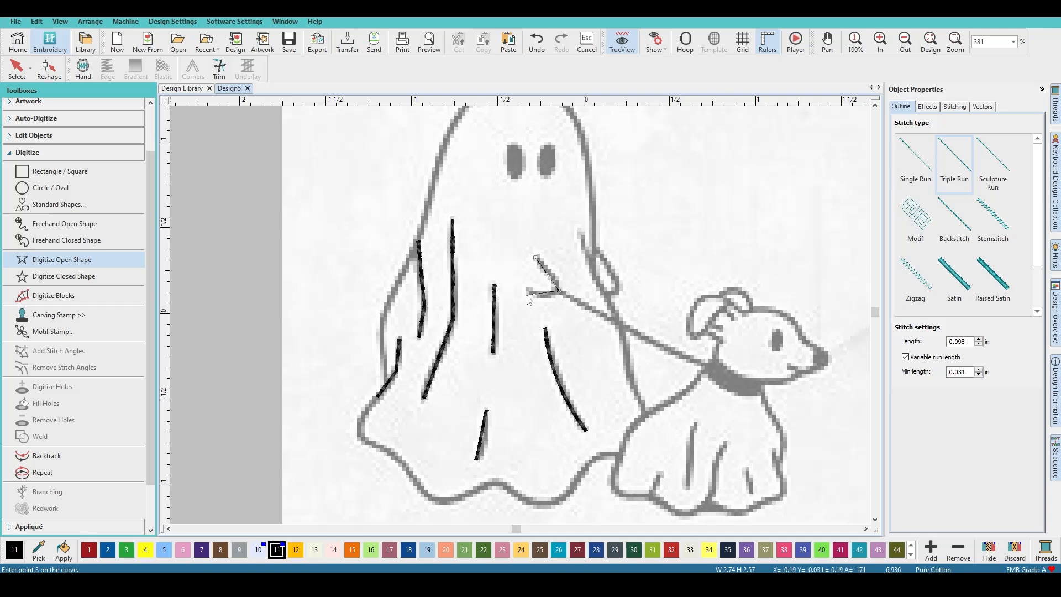
click(561, 295)
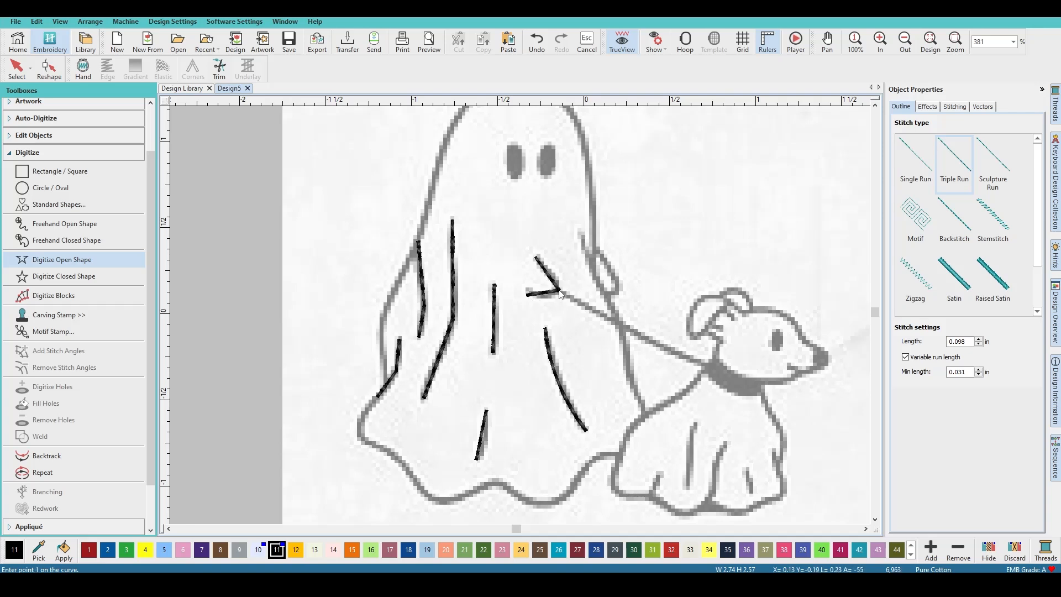
click(719, 377)
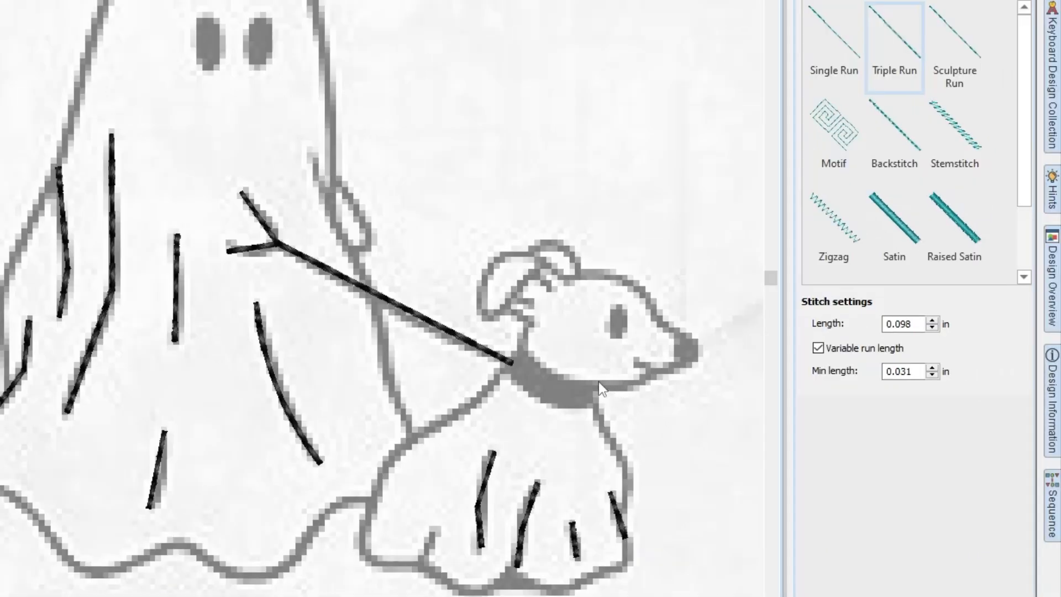
mouse_move(491, 324)
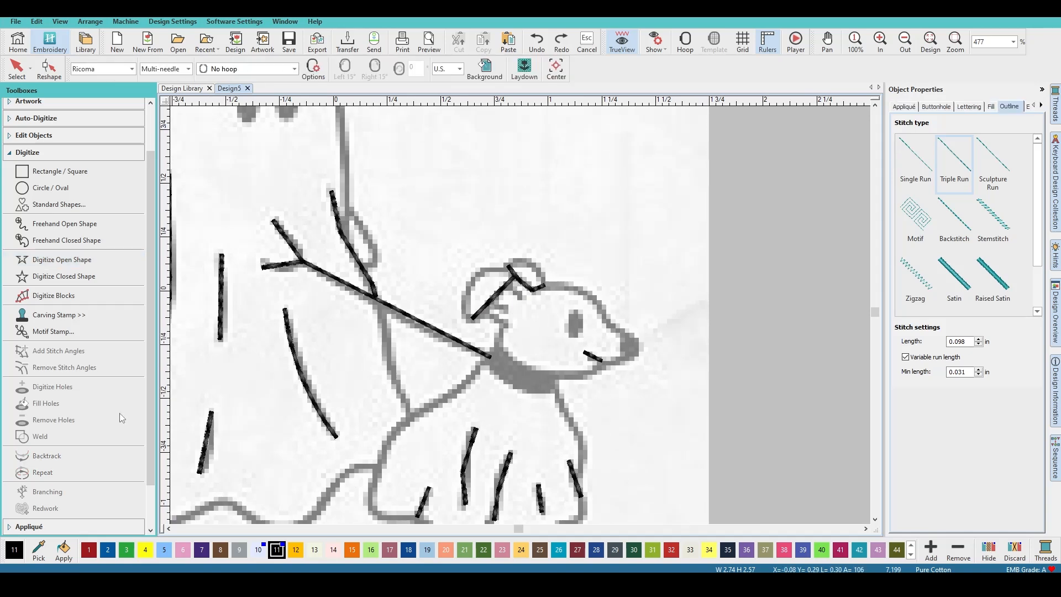
mouse_move(61, 260)
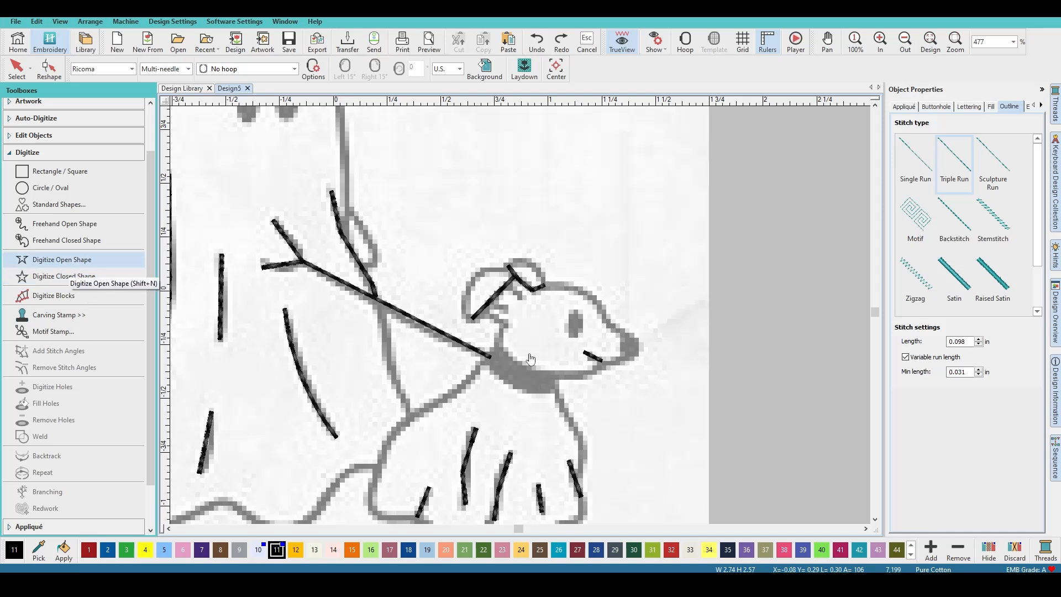
Draw a short satin collar band from the leash's end around the dog's neck
click(61, 259)
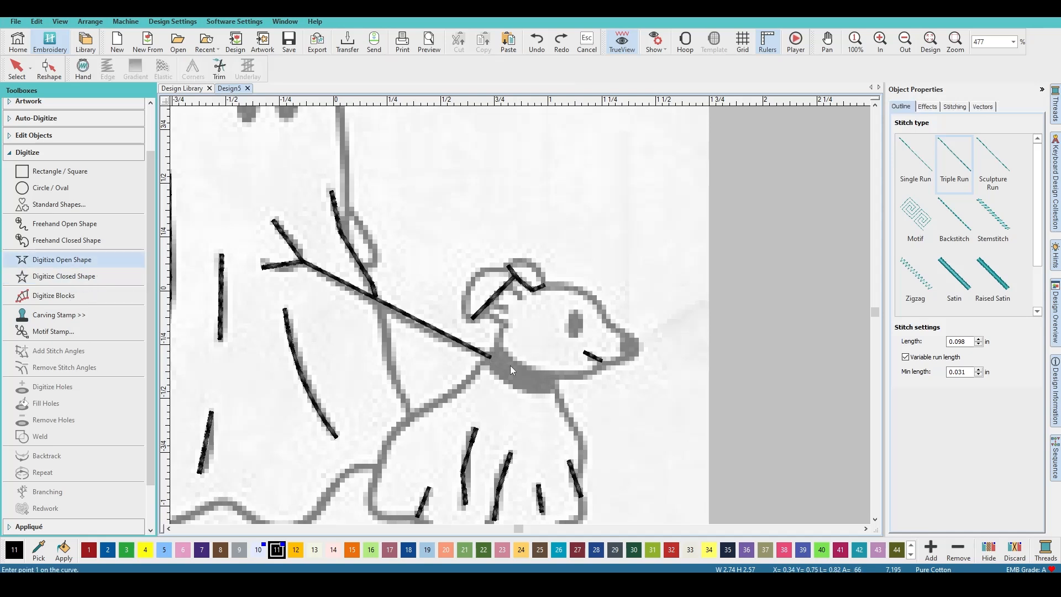
click(557, 389)
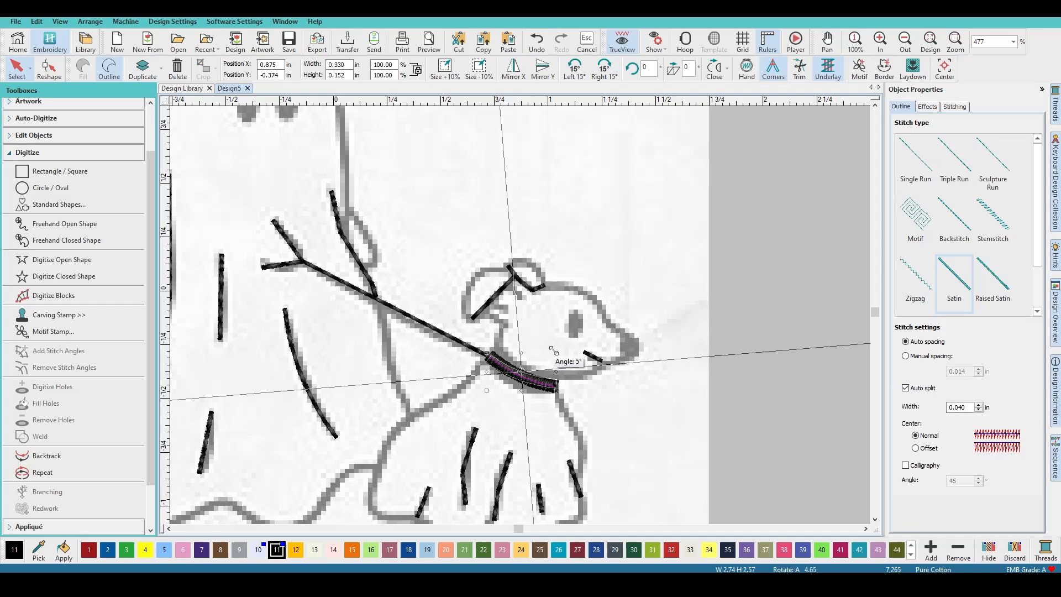
click(815, 396)
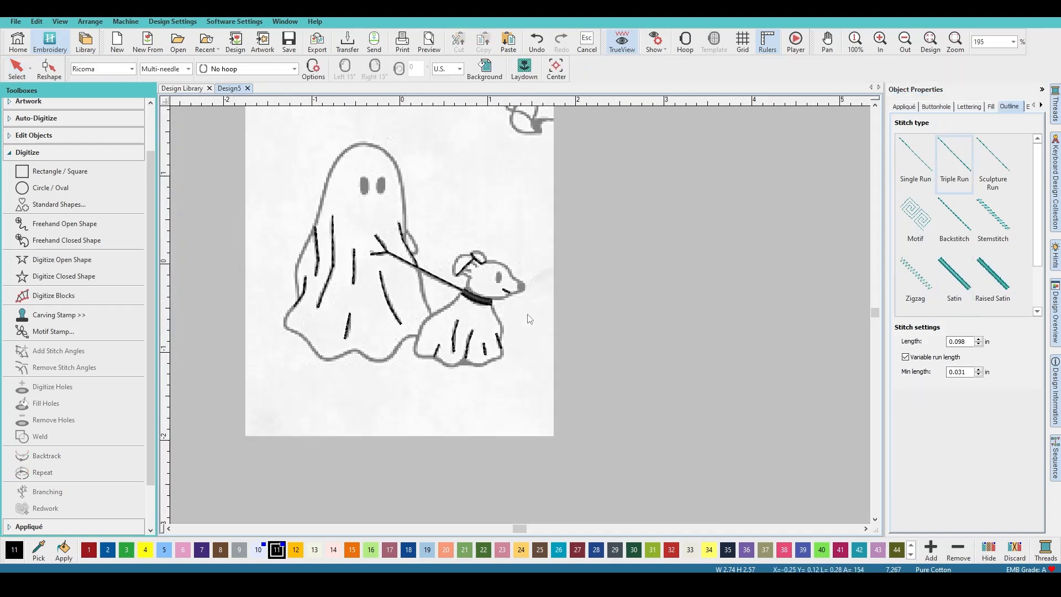
Fade the backdrop through the canvas right-click Background and Display Colors option
right_click(530, 319)
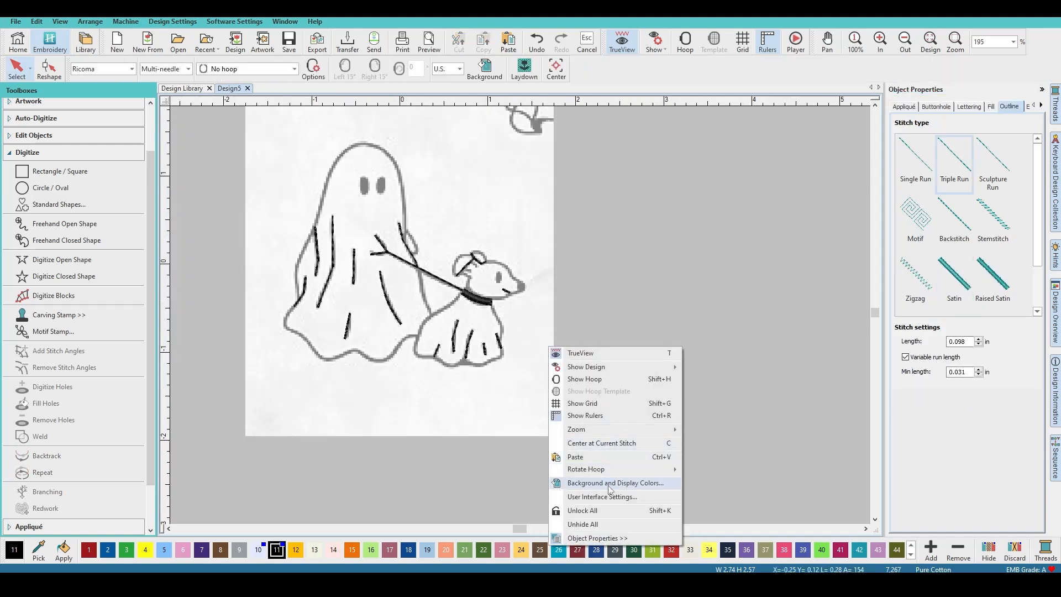
click(580, 353)
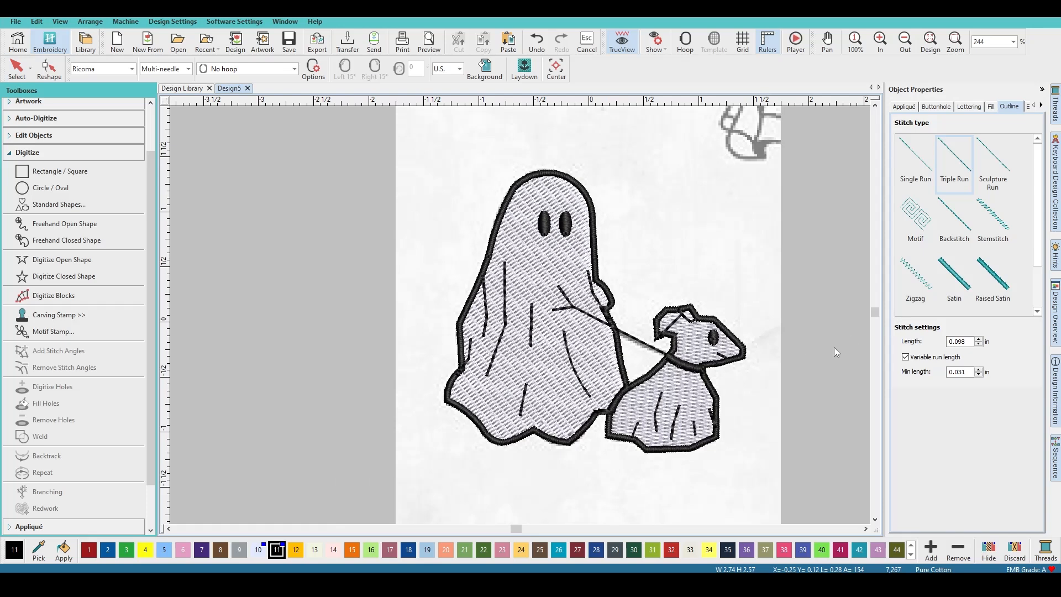
mouse_move(681, 340)
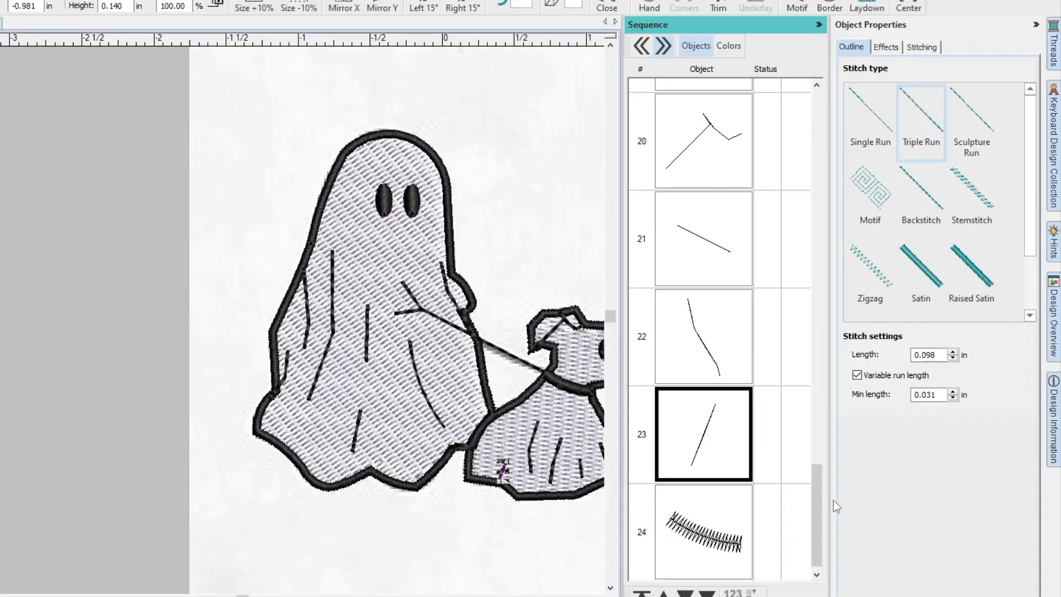
Change the selected ghost and dog detail lines from run stitch to satin outline
scroll(up, 3)
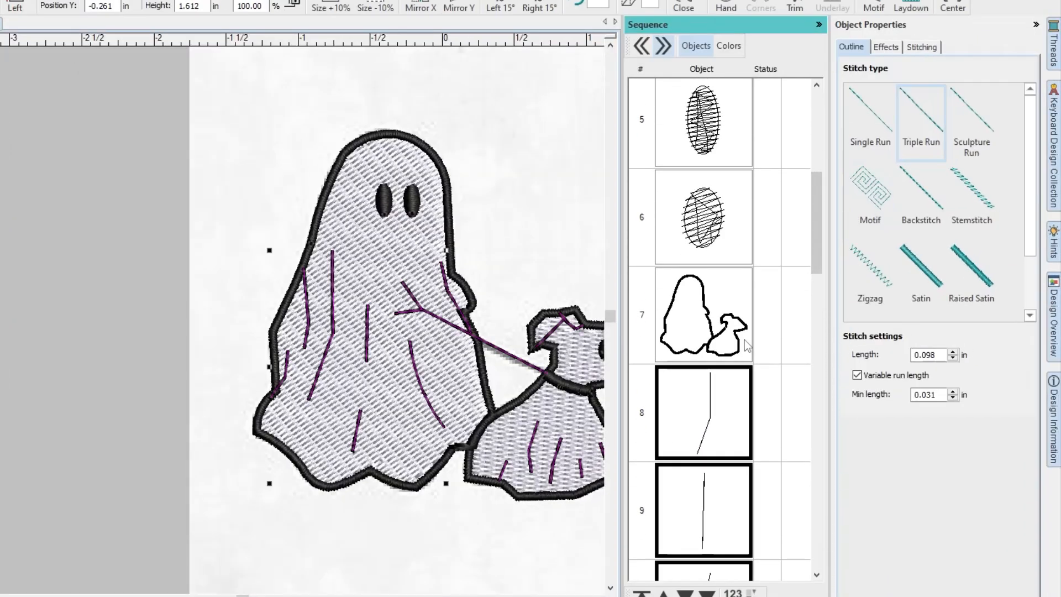
click(920, 267)
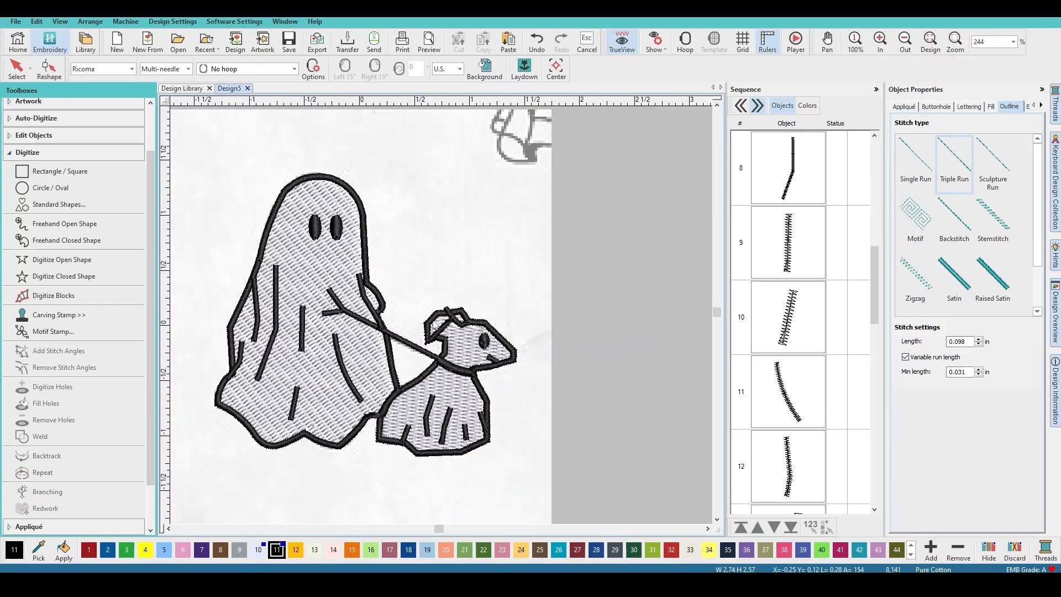
Move the two leash objects to the end of the stitching sequence, then deselect
scroll(down, 3)
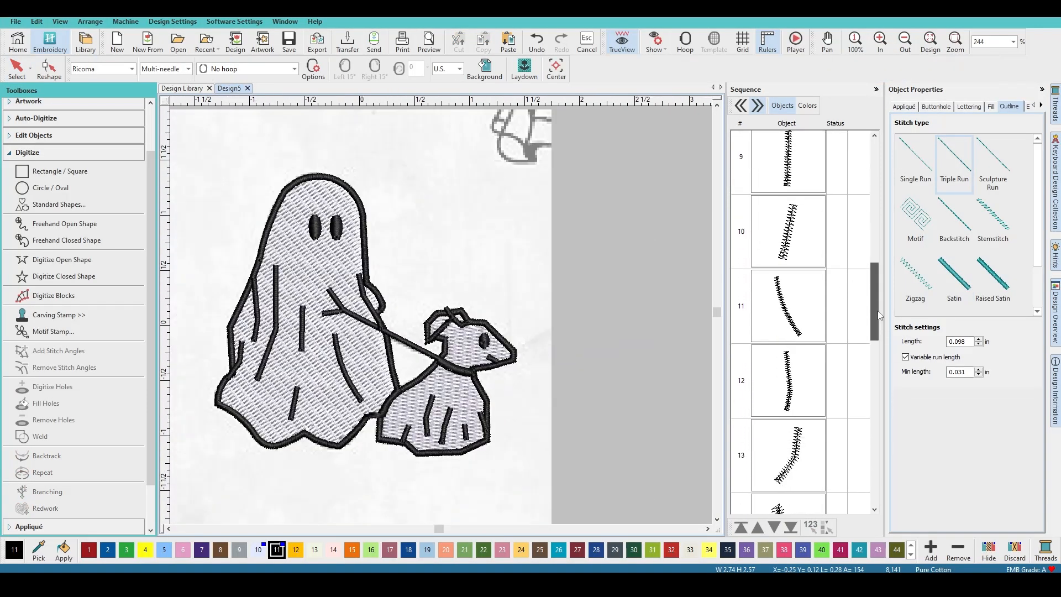
scroll(up, 3)
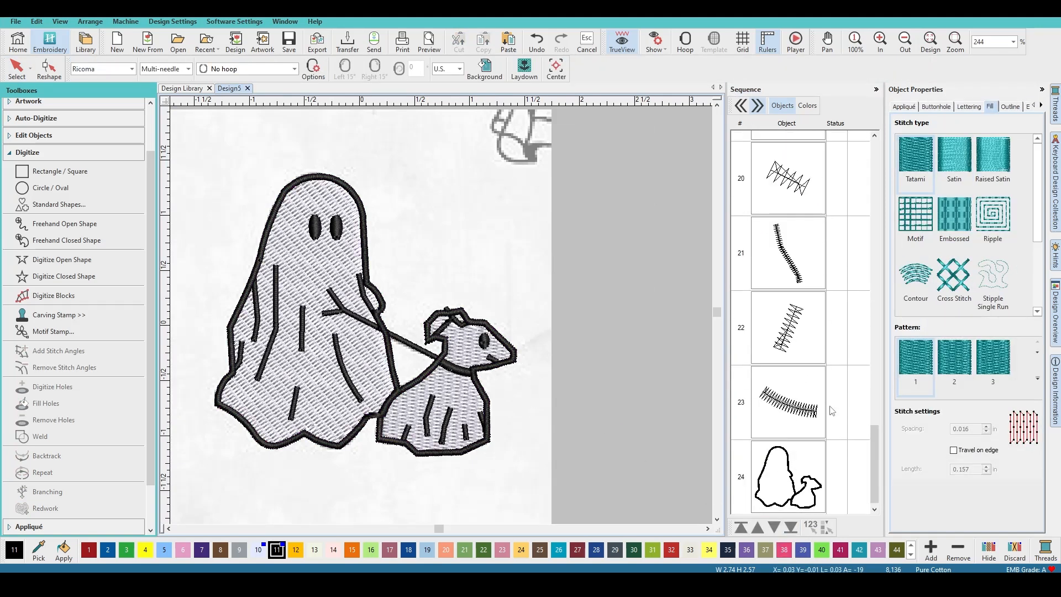
scroll(up, 3)
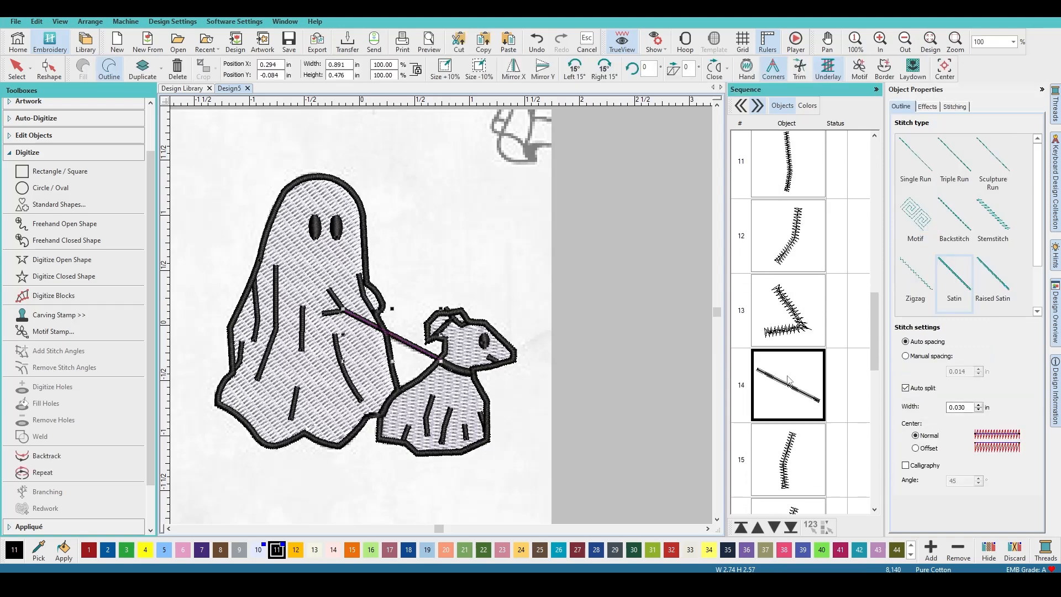
mouse_move(790, 380)
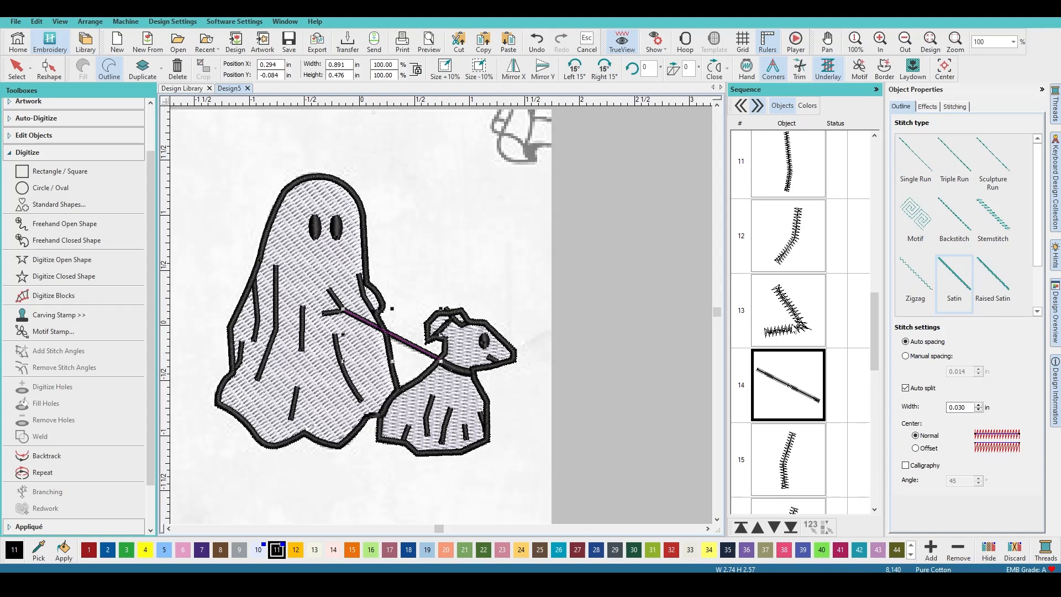
click(787, 310)
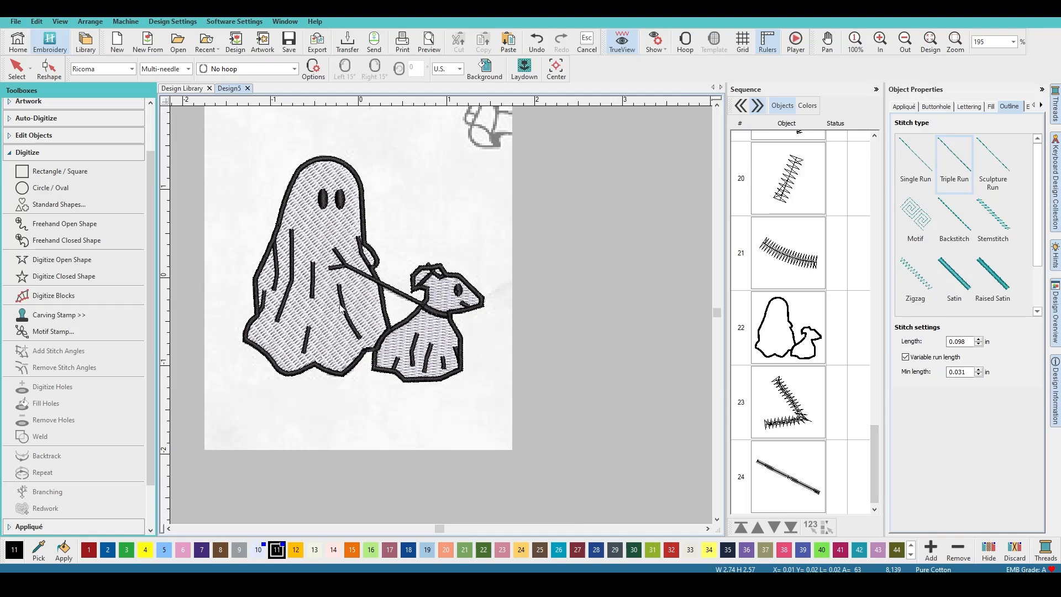
click(879, 41)
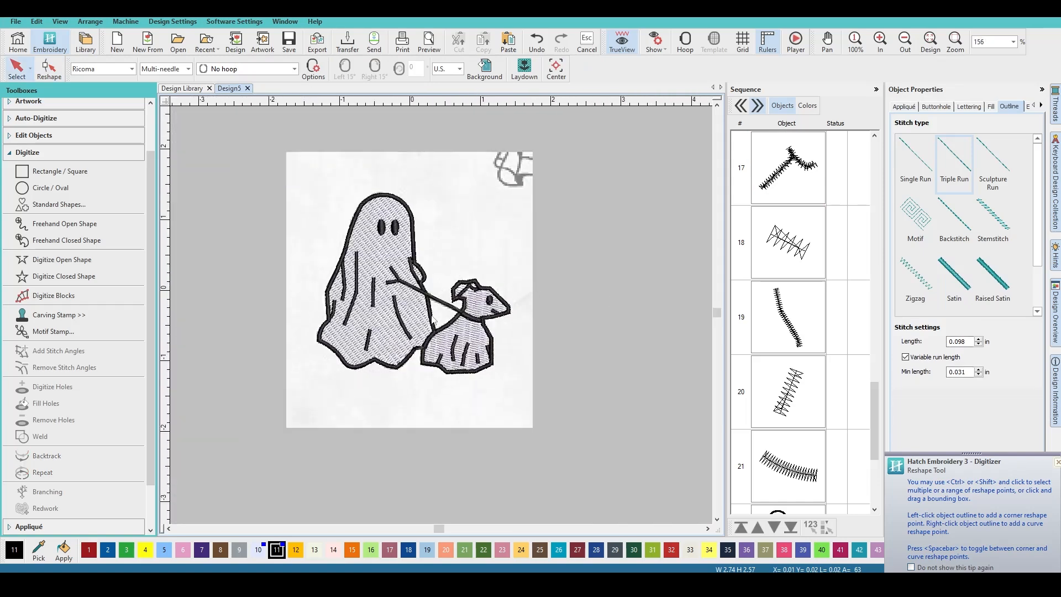
Zoom out to view the whole ghost-and-dog design, with the Reshape Tool hint showing
click(879, 41)
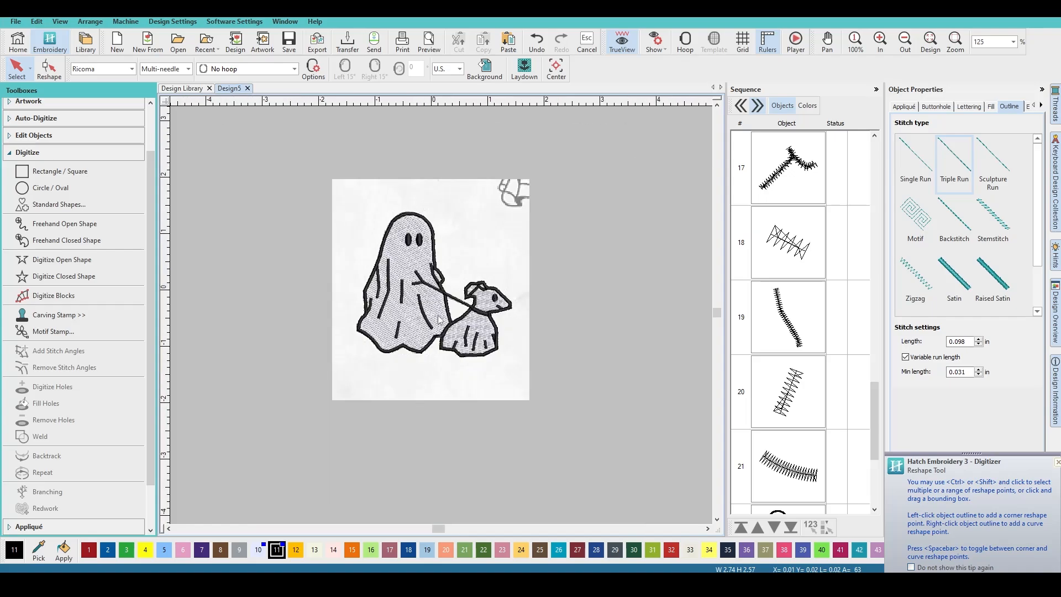
mouse_move(10, 399)
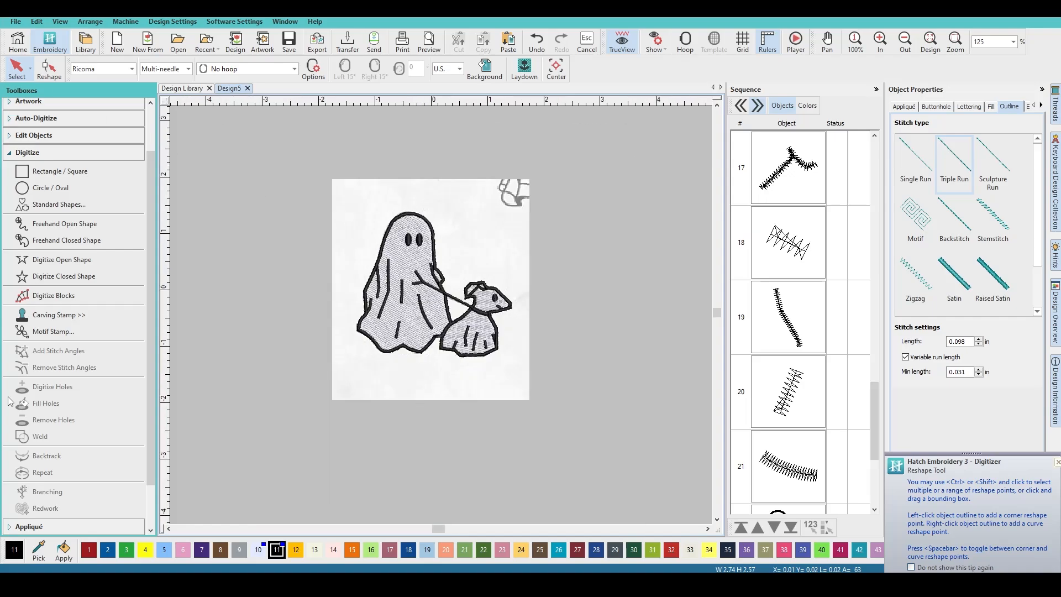